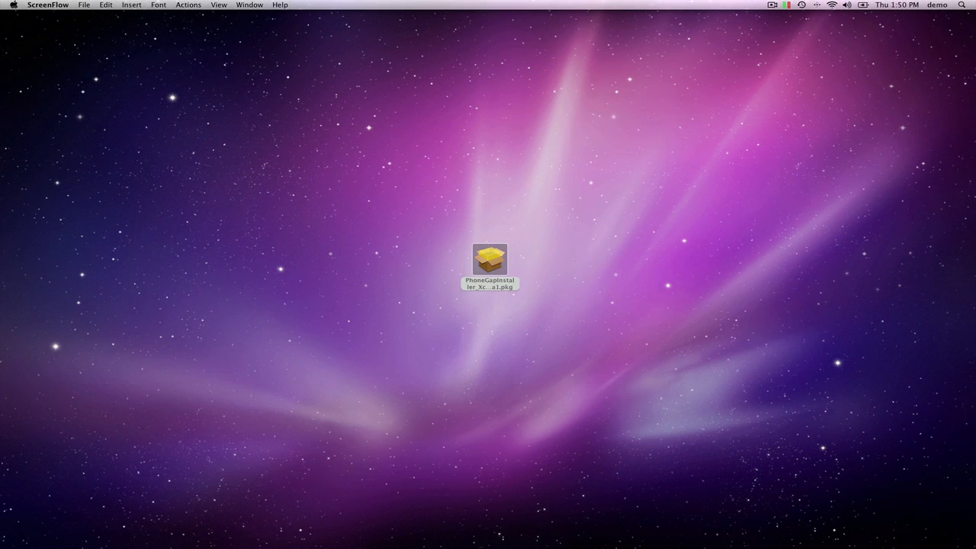
pyautogui.moveTo(475, 402)
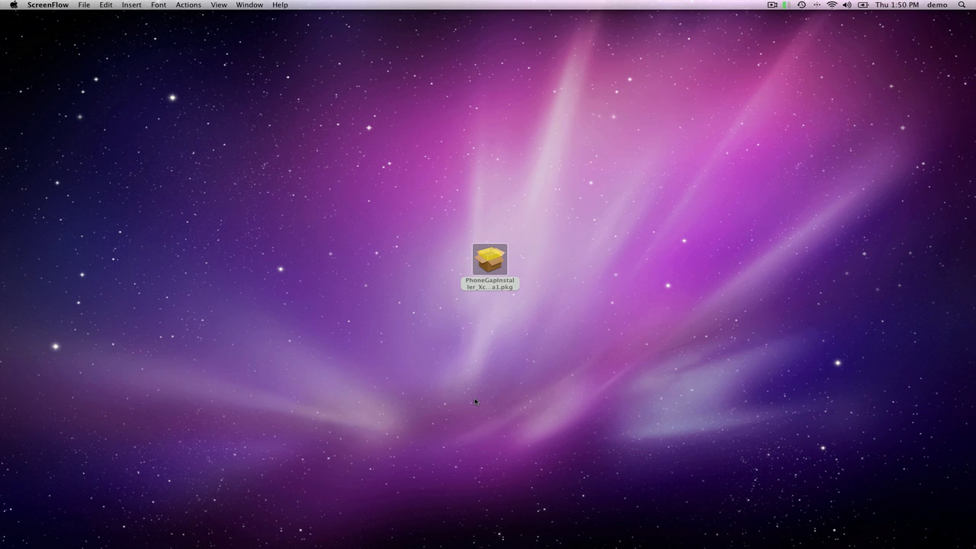
pyautogui.moveTo(500, 290)
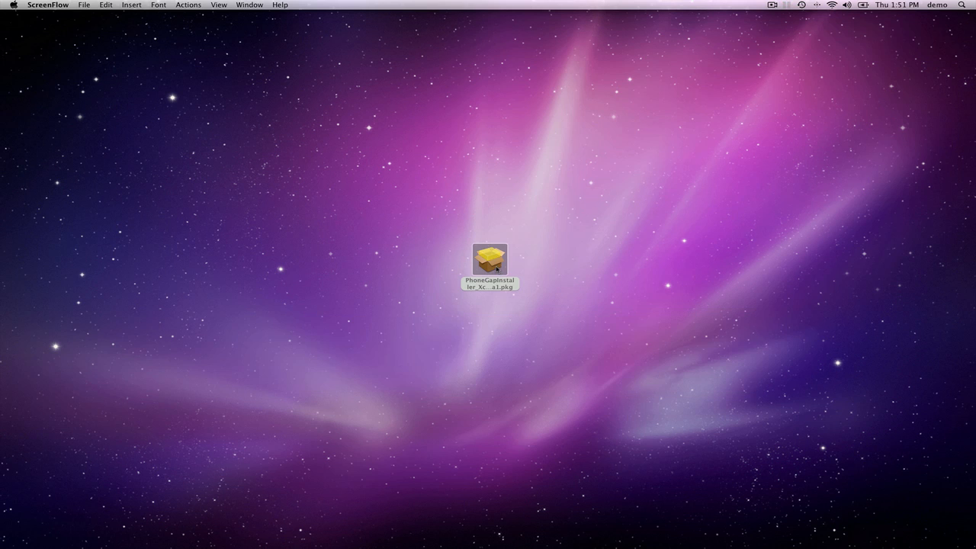
# Launch the PhoneGap .pkg, review the 20110503 release notes, and continue past Introduction and Destination Select.
pyautogui.click(489, 259)
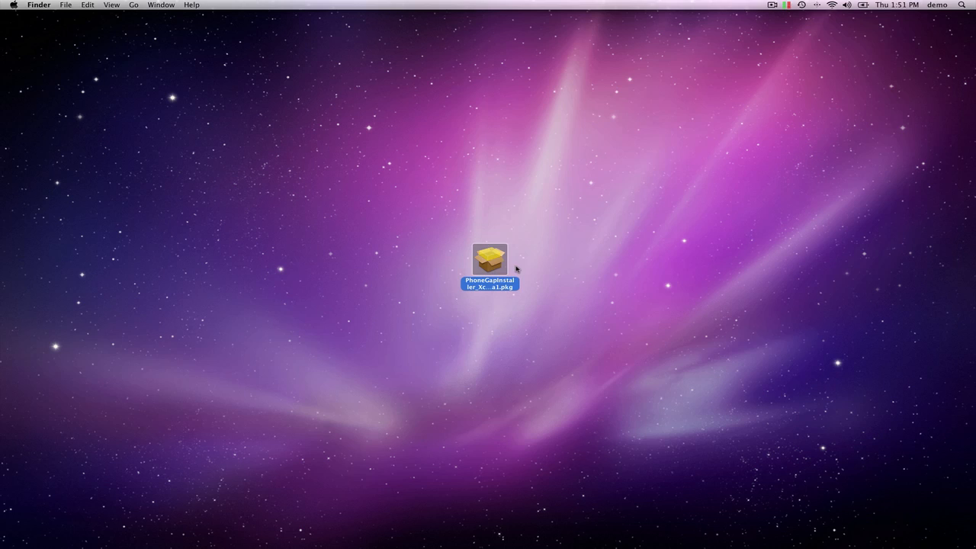
pyautogui.doubleClick(488, 259)
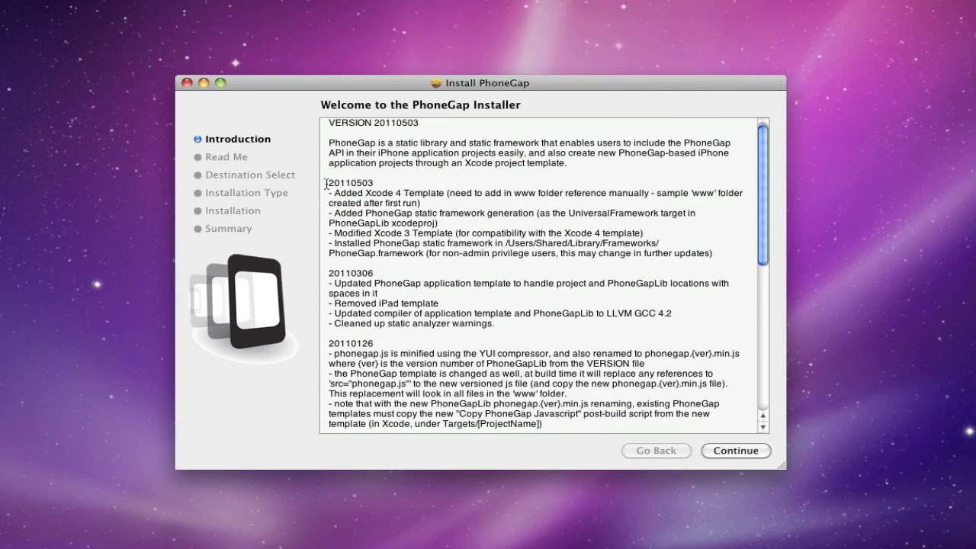
pyautogui.moveTo(328, 183); pyautogui.dragTo(715, 253)
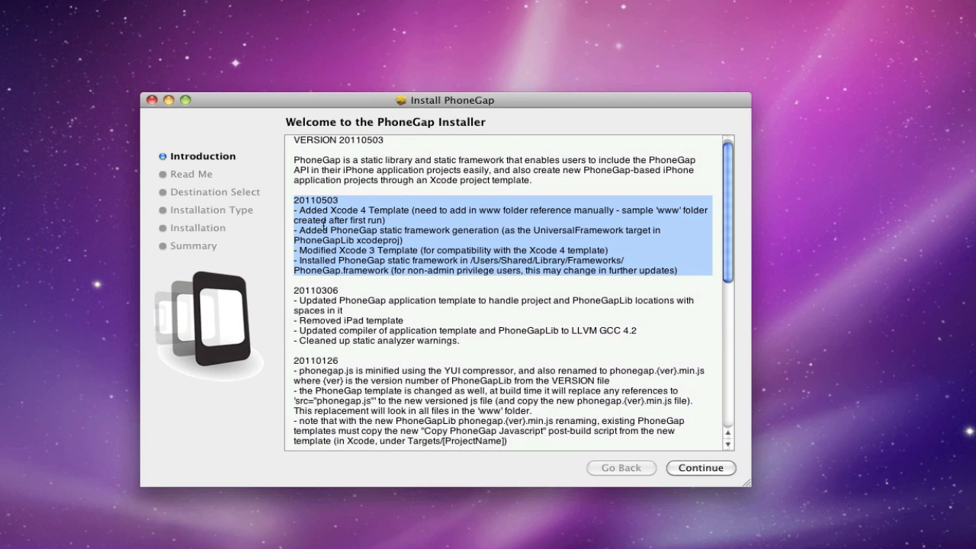
pyautogui.moveTo(415, 219)
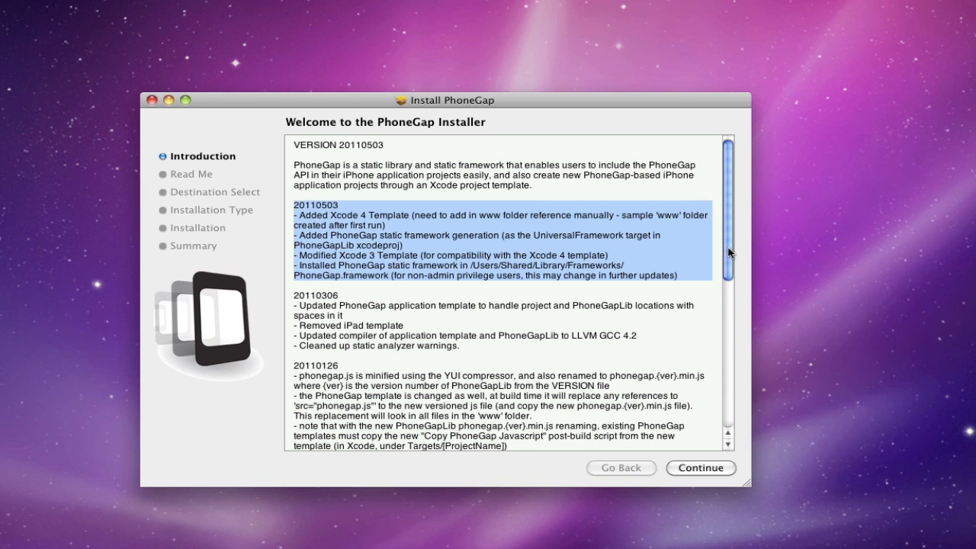
pyautogui.moveTo(443, 251)
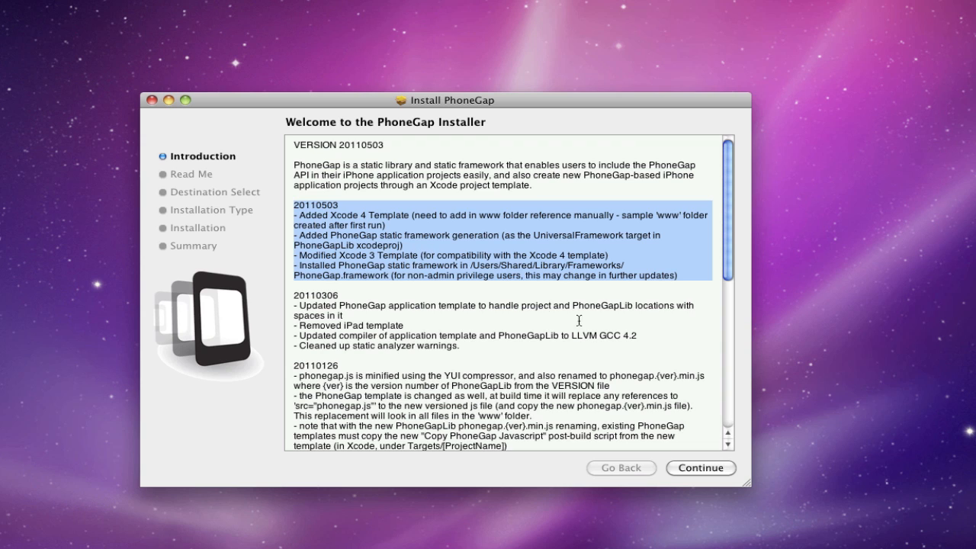
pyautogui.click(700, 467)
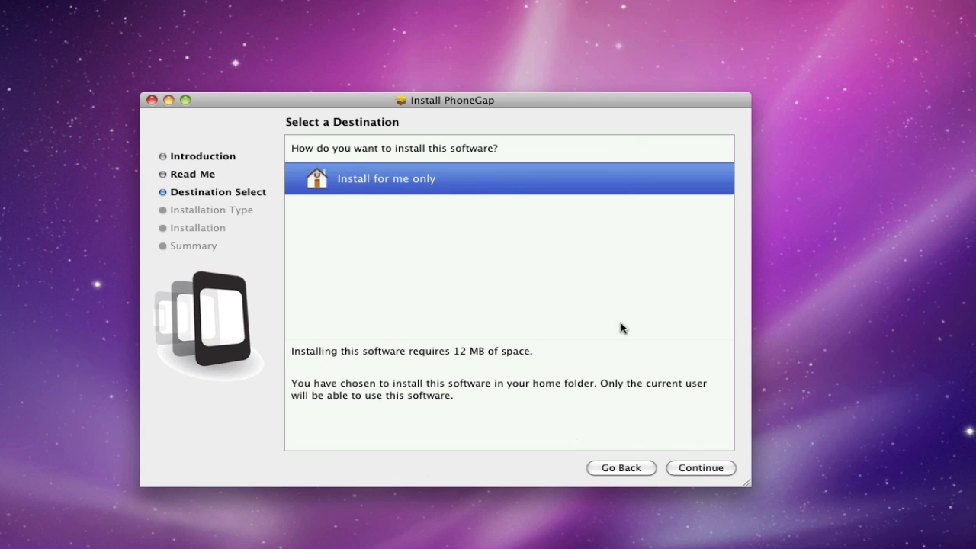
pyautogui.click(700, 467)
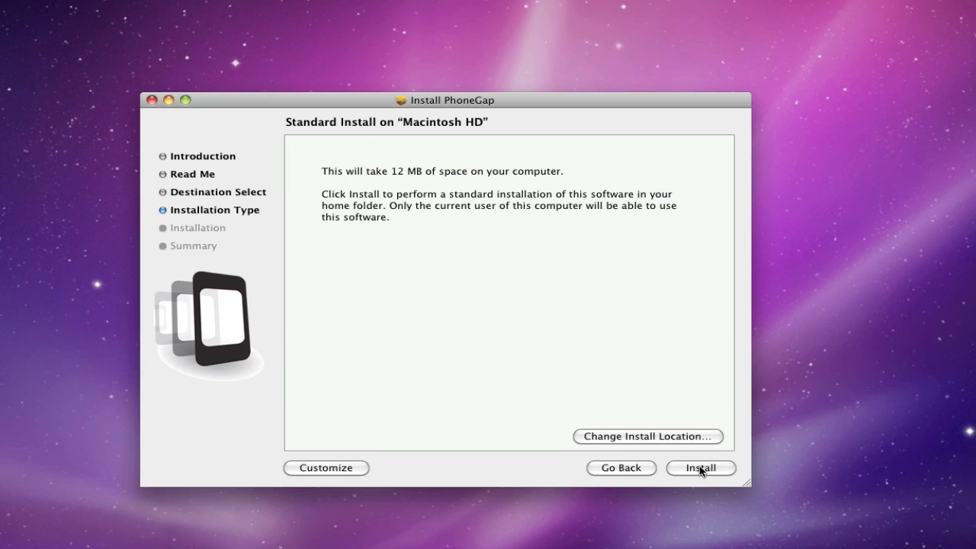
# Run the installation and highlight the IMPORTANT note about dragging the www folder into Xcode.
pyautogui.click(700, 466)
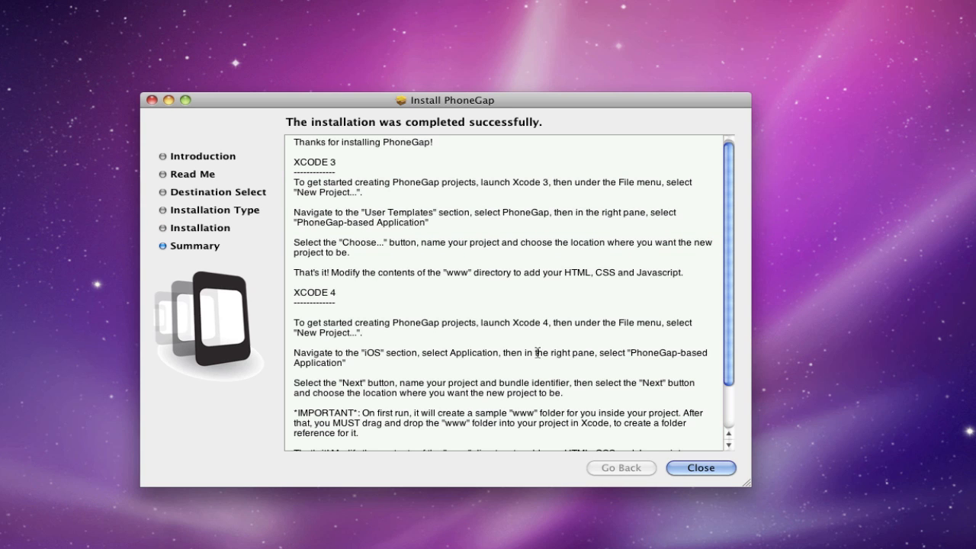
pyautogui.moveTo(700, 401)
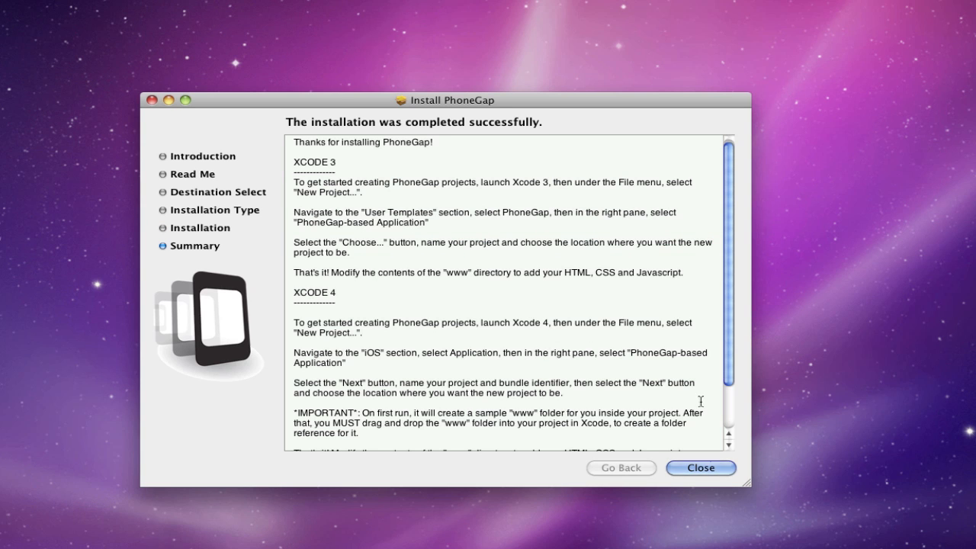
pyautogui.moveTo(729, 244)
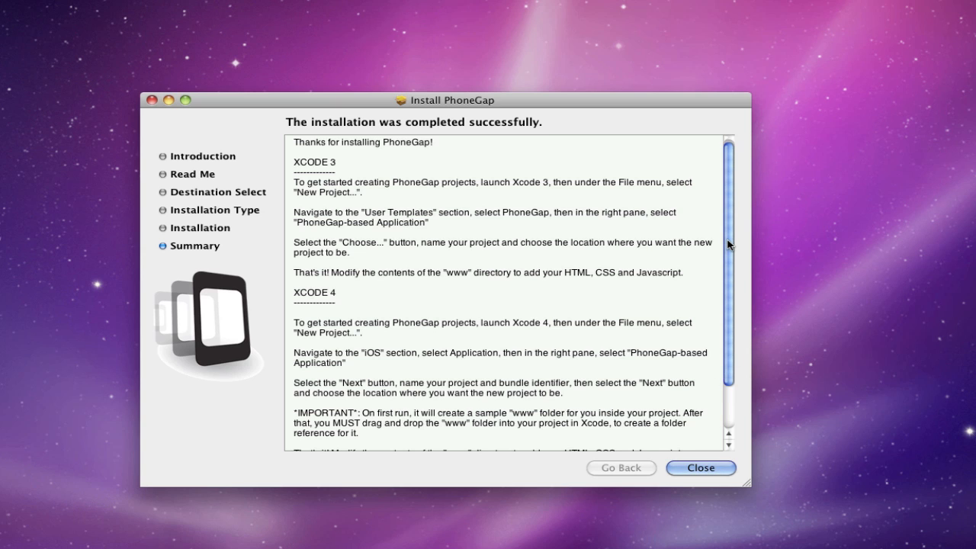
pyautogui.scroll(-3)
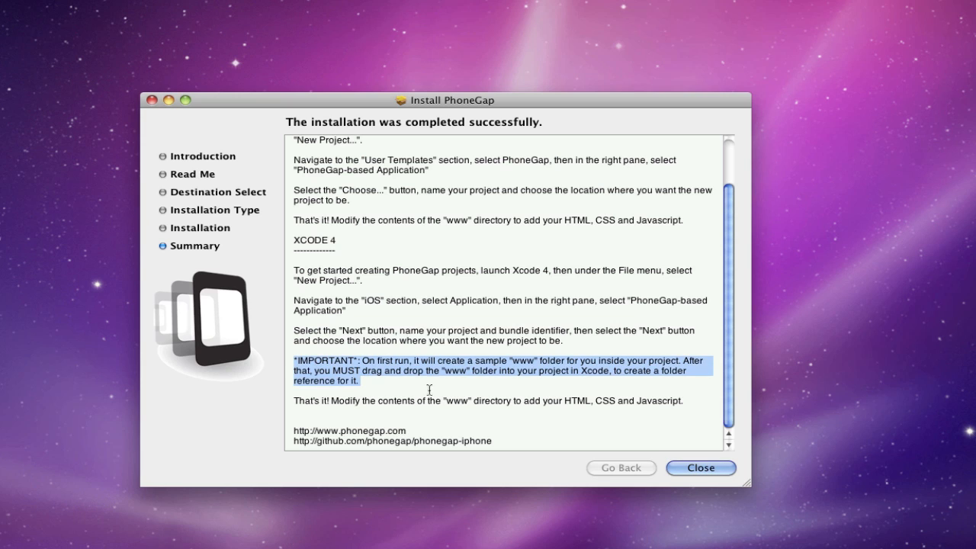
pyautogui.moveTo(632, 409)
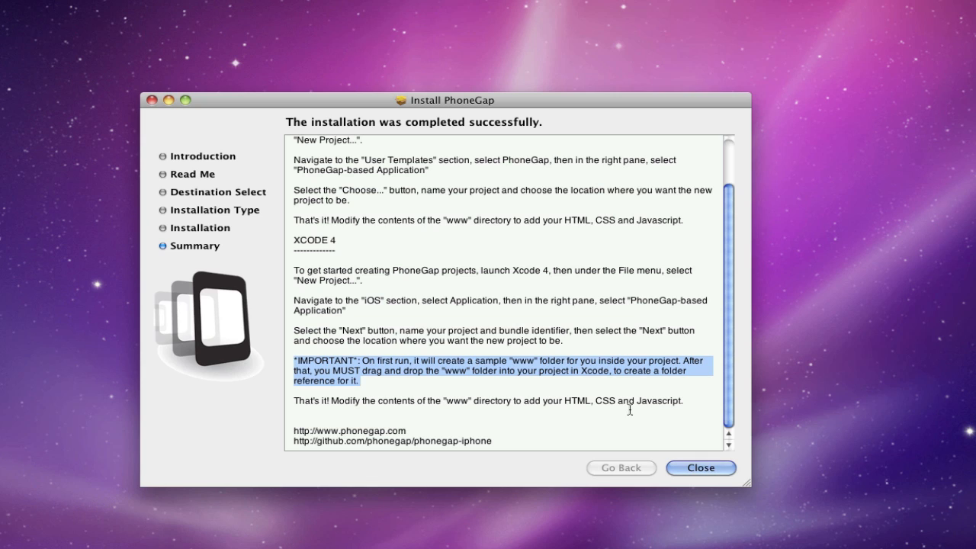
pyautogui.moveTo(630, 402)
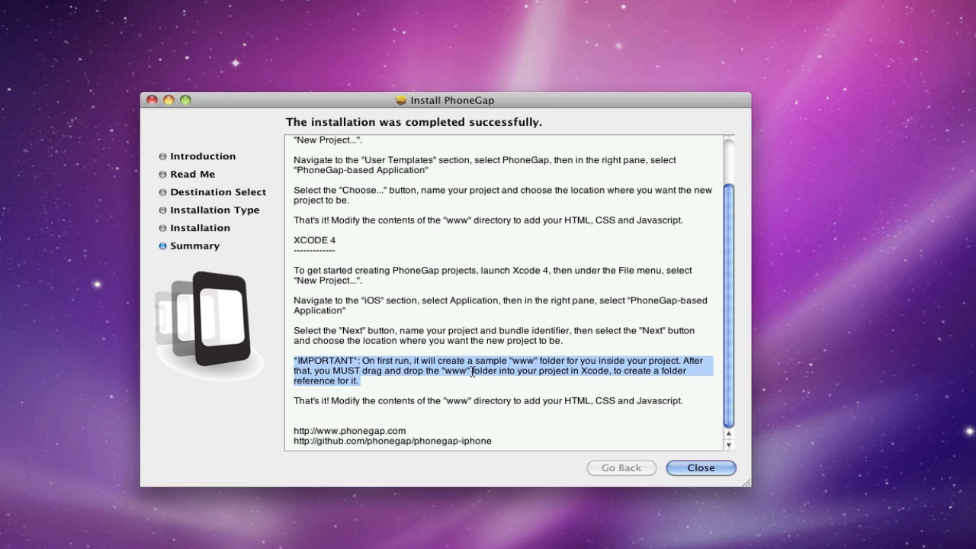
pyautogui.moveTo(445, 372)
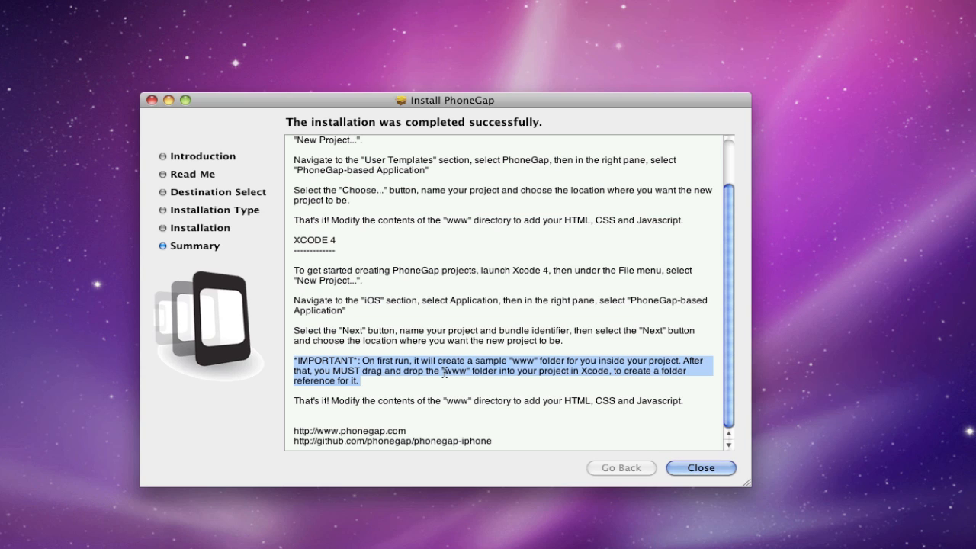
pyautogui.moveTo(452, 101); pyautogui.dragTo(366, 125)
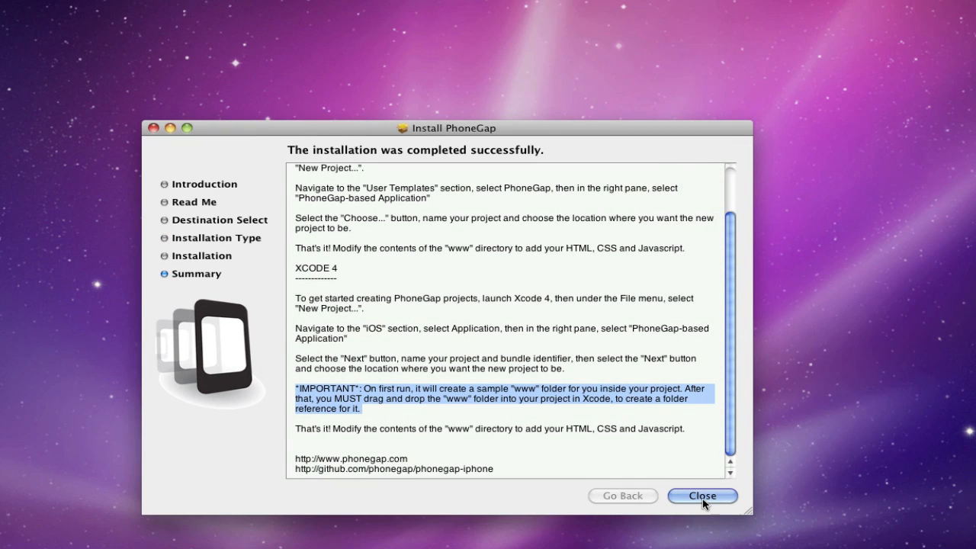
# Close the finished installer and start a new project from Xcode's Welcome screen.
pyautogui.click(701, 496)
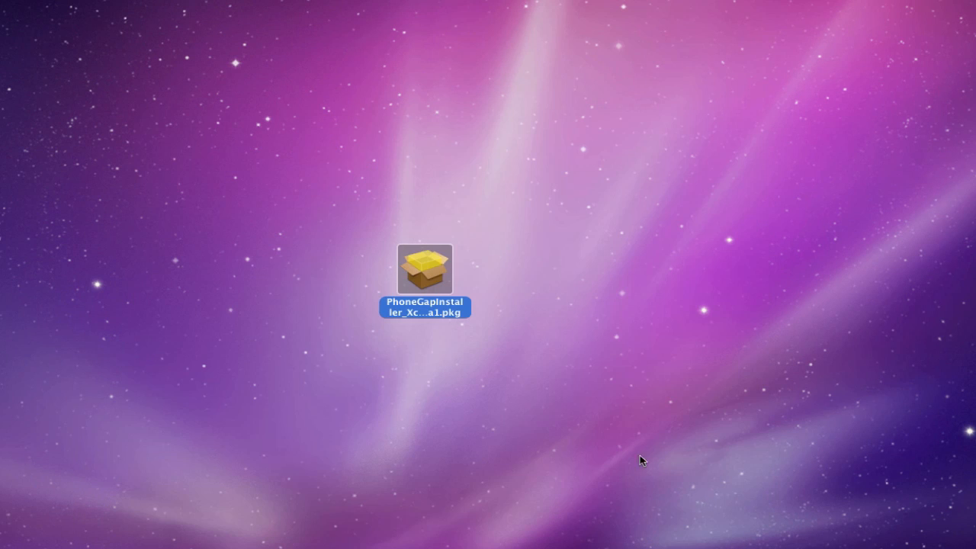
pyautogui.moveTo(424, 271); pyautogui.dragTo(778, 76)
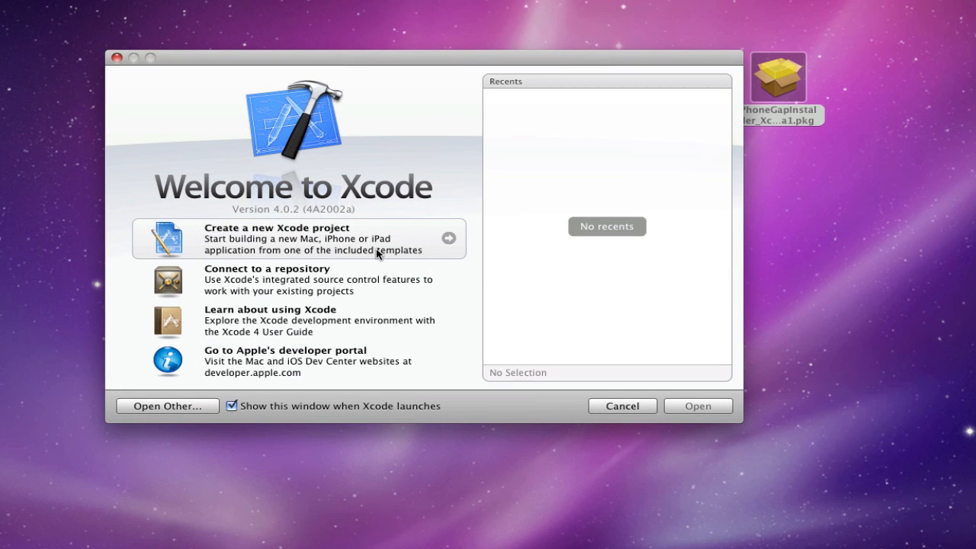
pyautogui.click(623, 406)
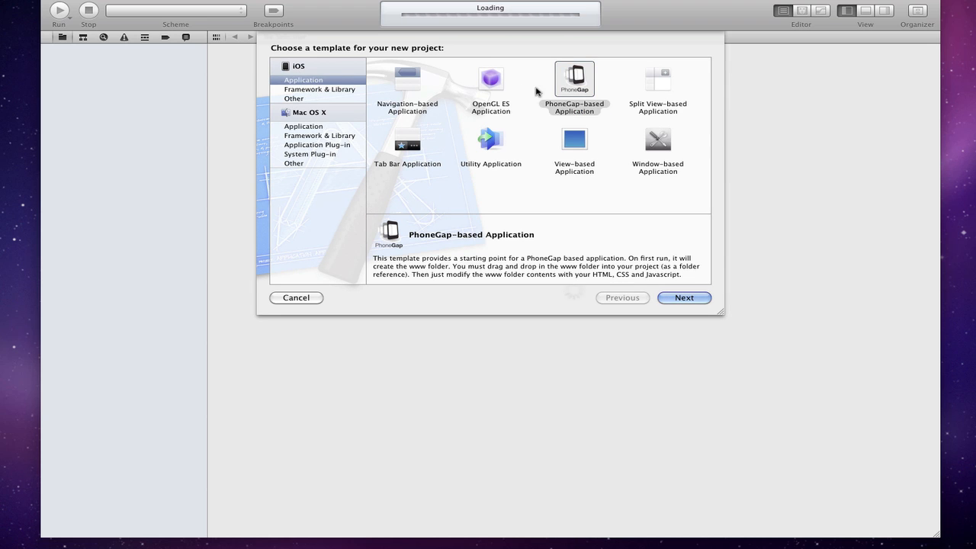
# Select the PhoneGap-based Application template under iOS Application.
pyautogui.click(573, 80)
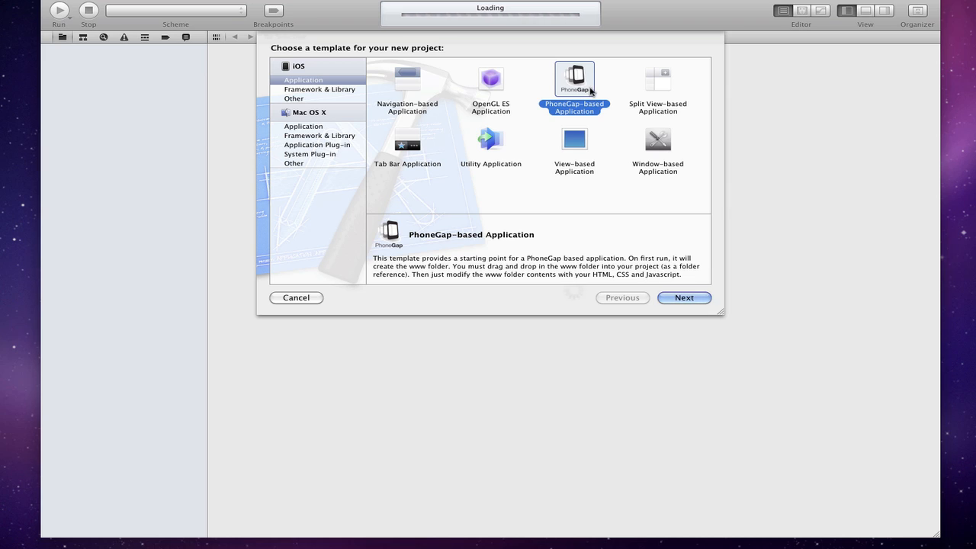
pyautogui.moveTo(577, 238)
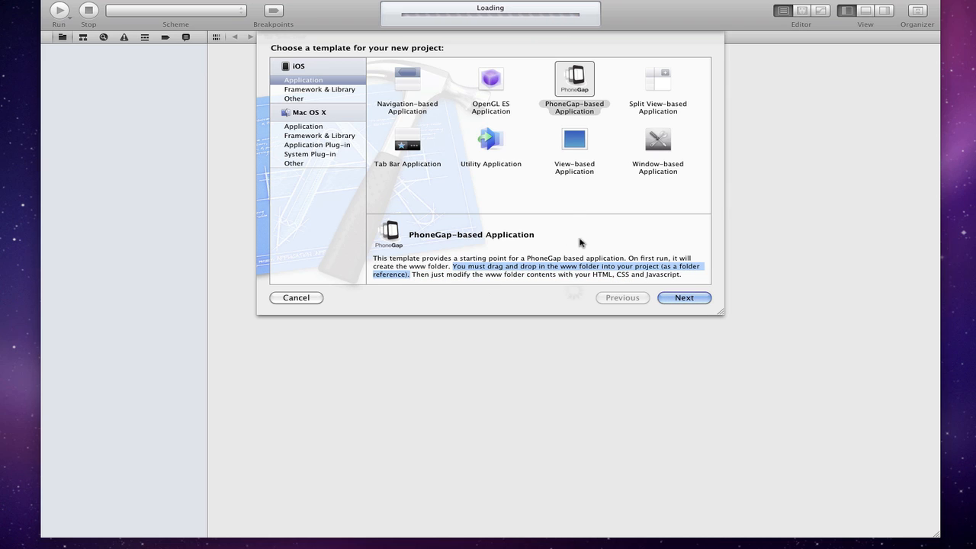
pyautogui.moveTo(640, 247)
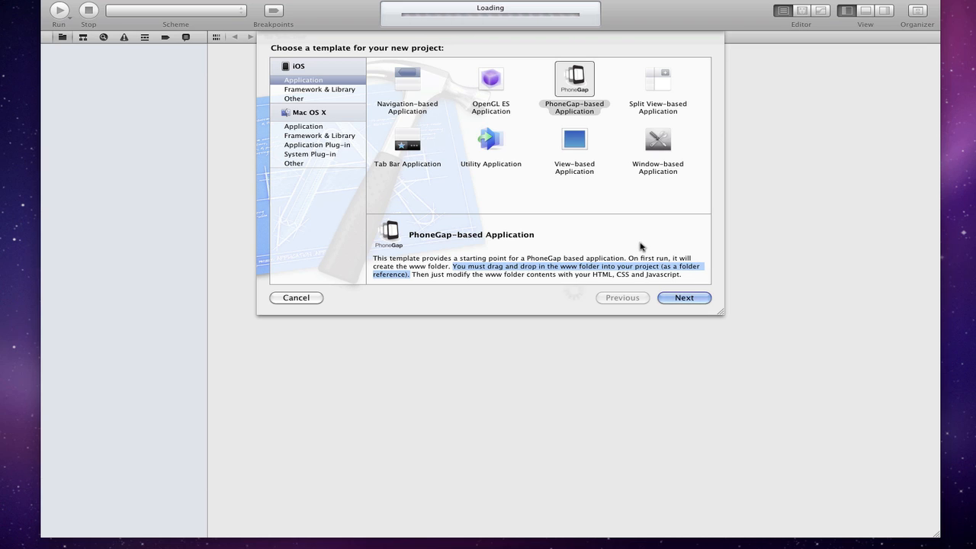
pyautogui.moveTo(683, 269)
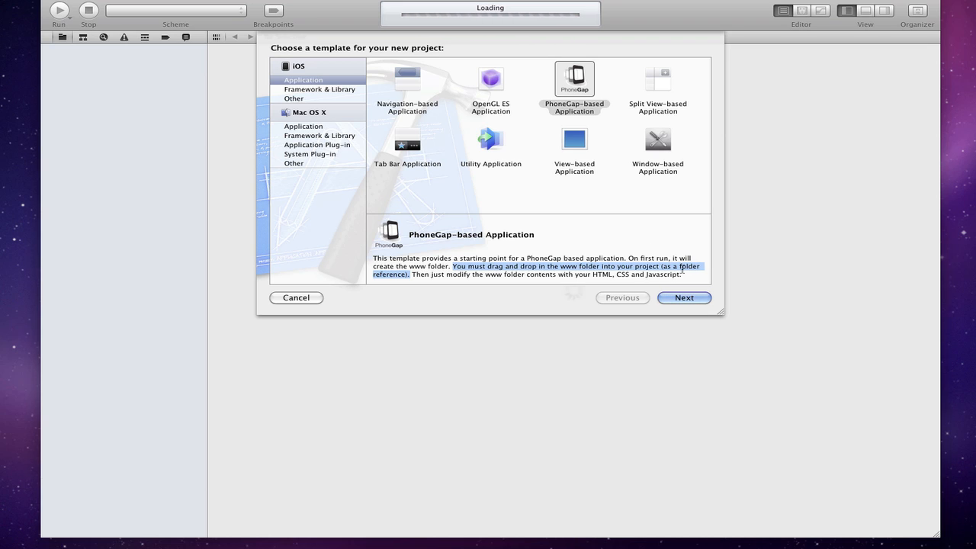
pyautogui.moveTo(677, 293)
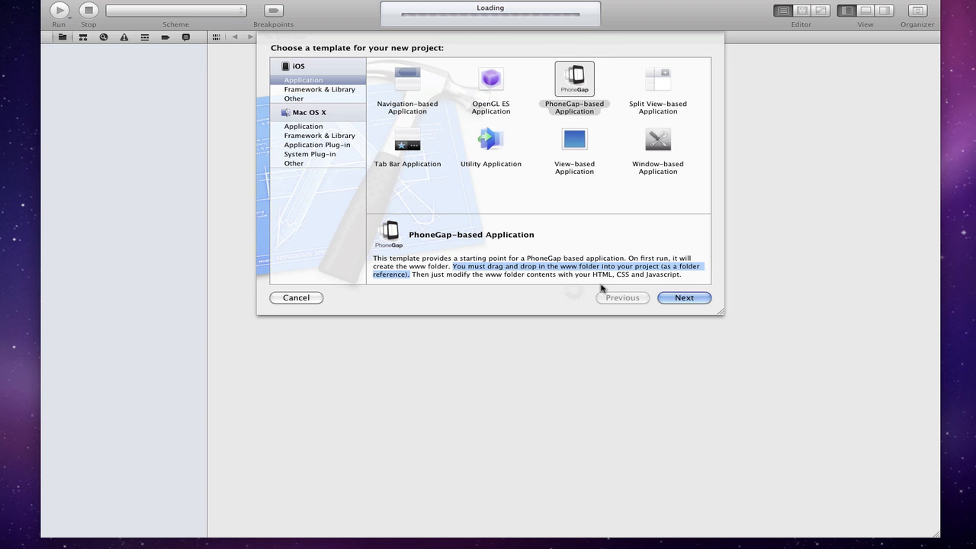
# Name the product MyTestApp and create the project on the Desktop.
pyautogui.click(683, 298)
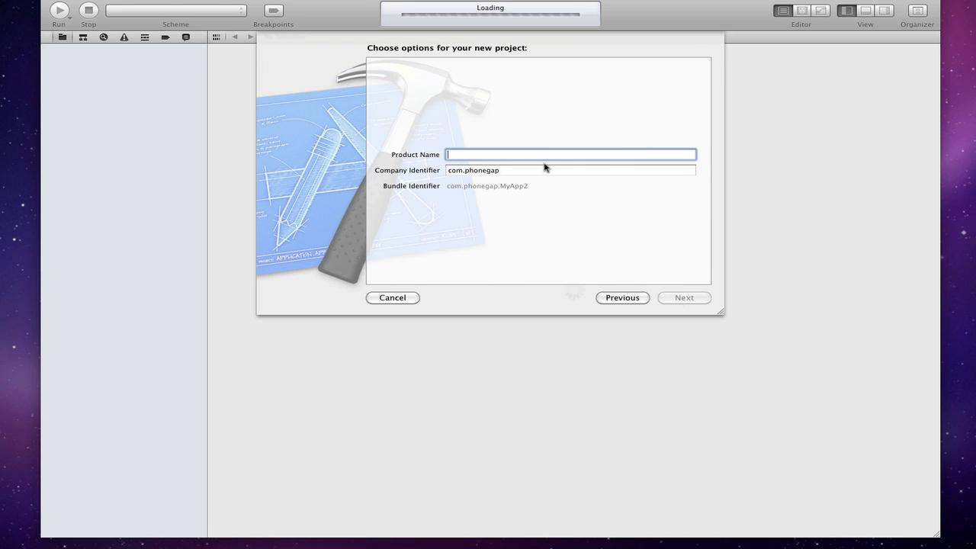
pyautogui.write('My')
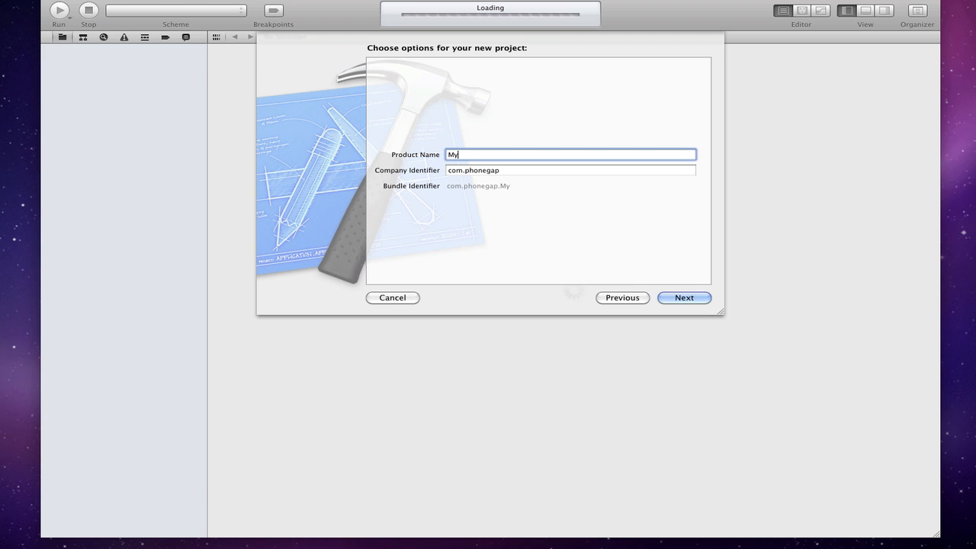
pyautogui.write('TestApp')
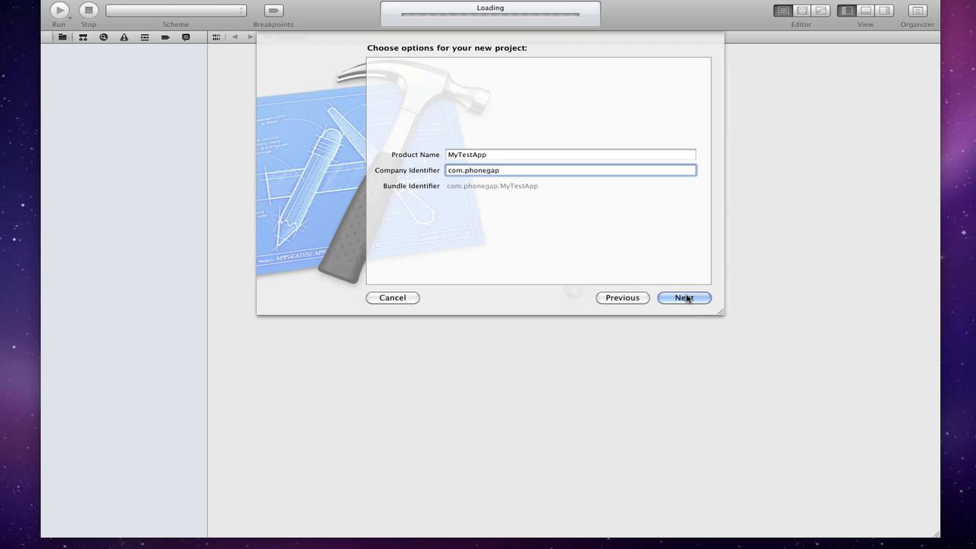
pyautogui.click(683, 298)
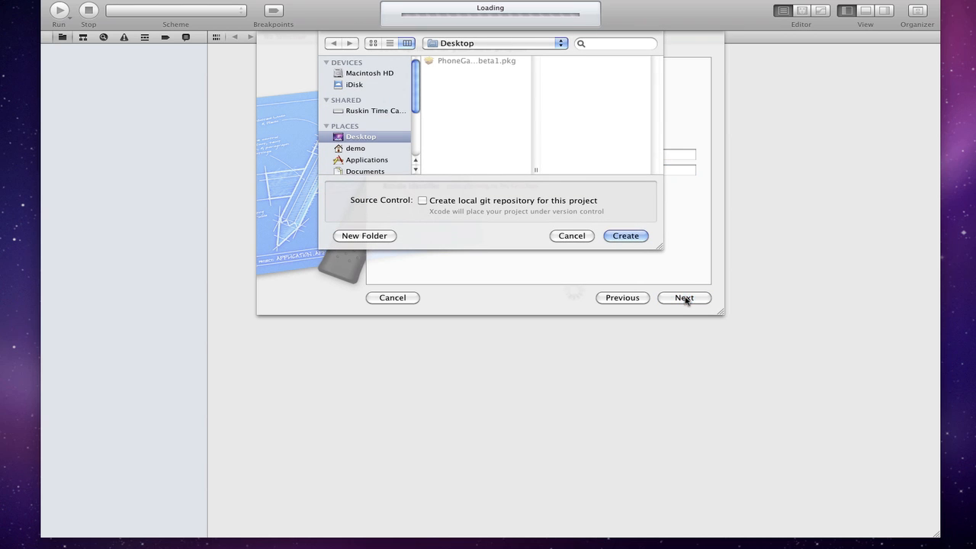
pyautogui.moveTo(594, 211)
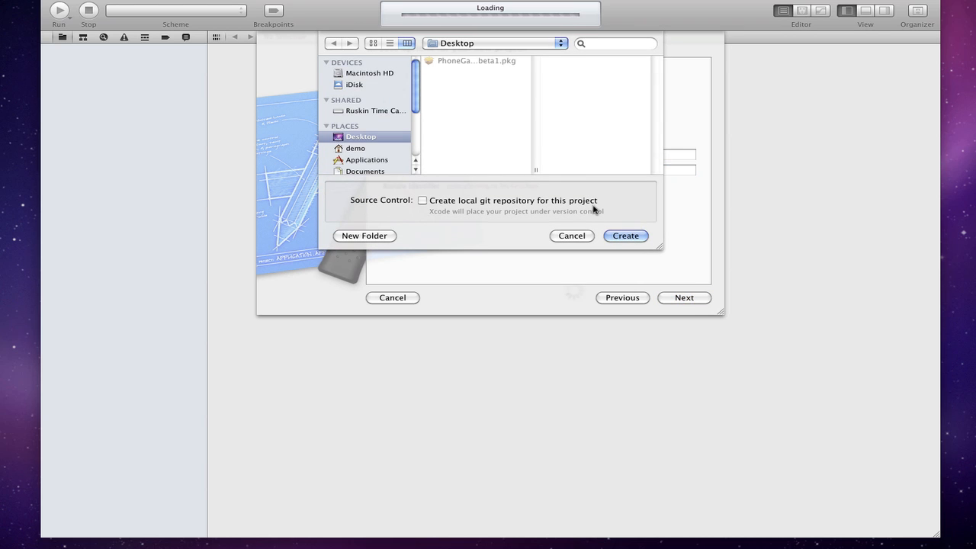
pyautogui.click(625, 235)
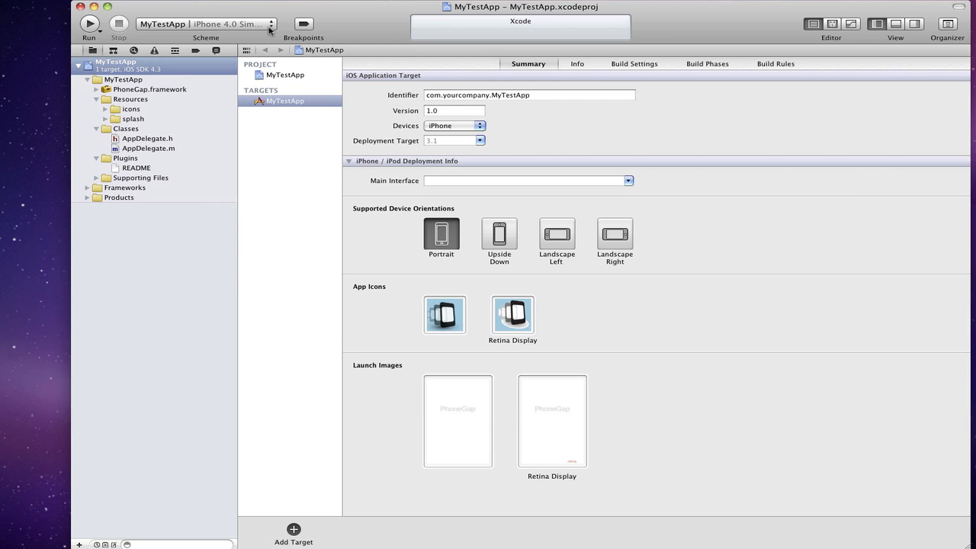
# Set the run destination to iPhone 4.3 Simulator and run MyTestApp, hitting a shell script error.
pyautogui.click(202, 24)
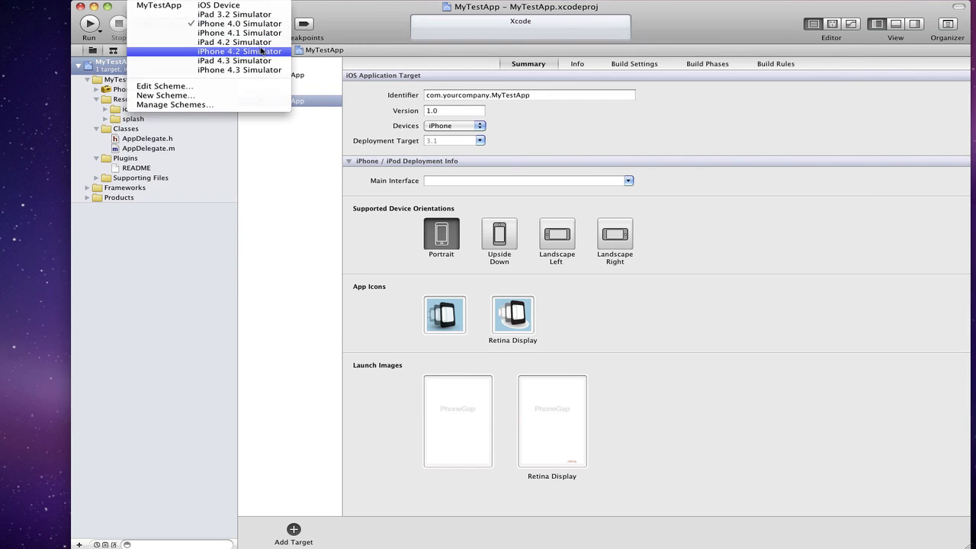
pyautogui.click(233, 52)
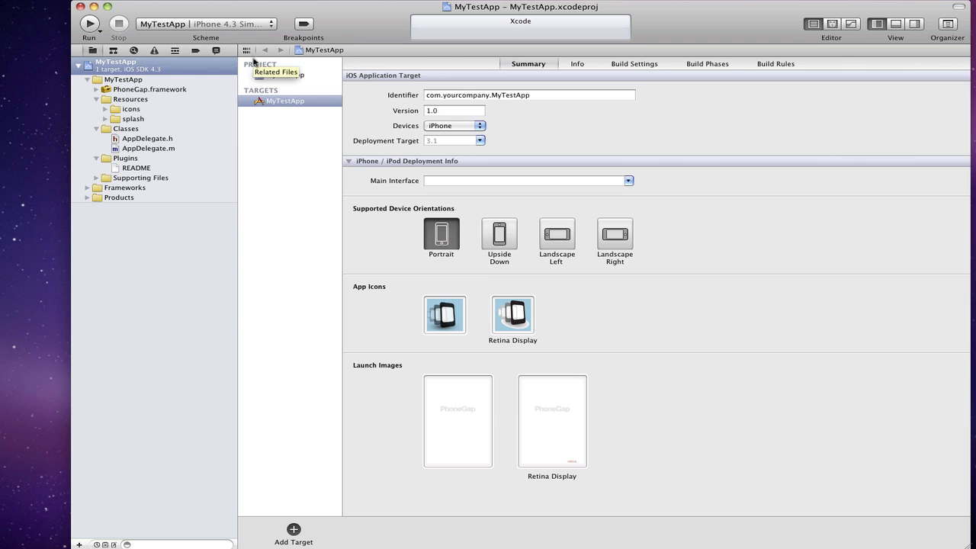
pyautogui.moveTo(372, 40)
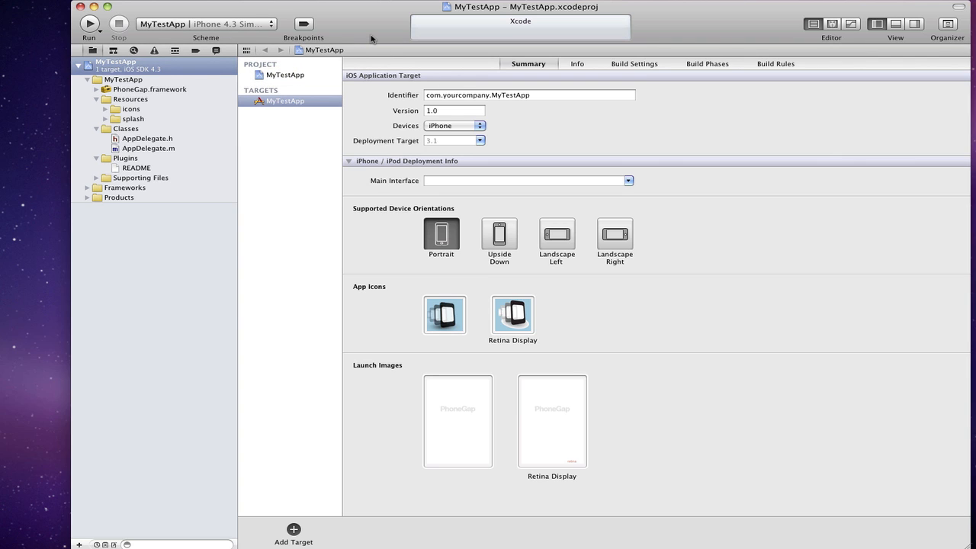
pyautogui.click(89, 25)
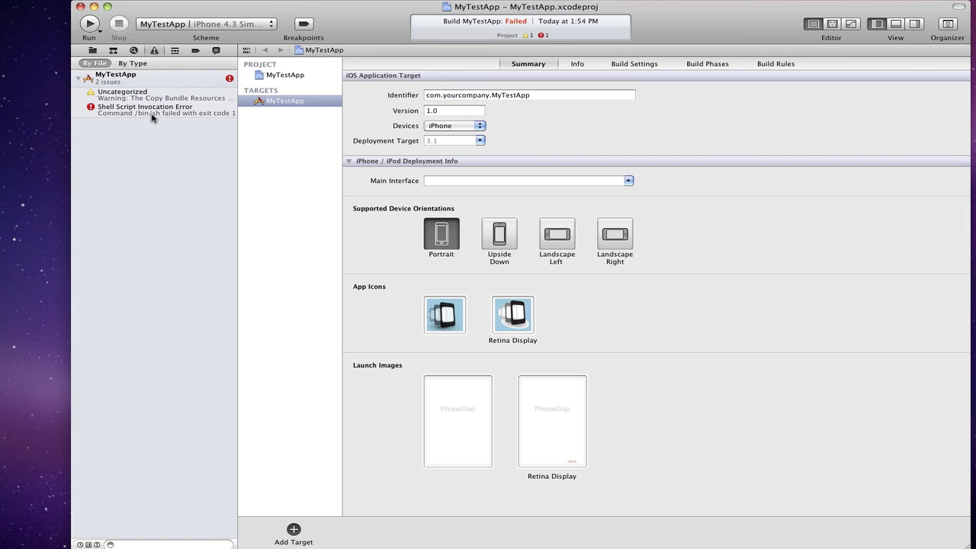
# Read the Shell Script Invocation Error log about the missing www folder, then run again successfully.
pyautogui.click(145, 106)
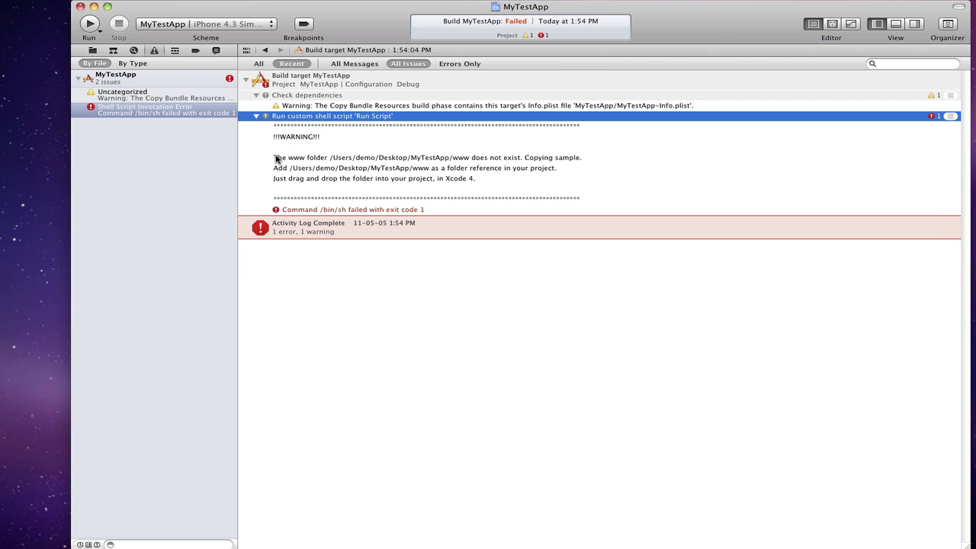
pyautogui.moveTo(339, 167)
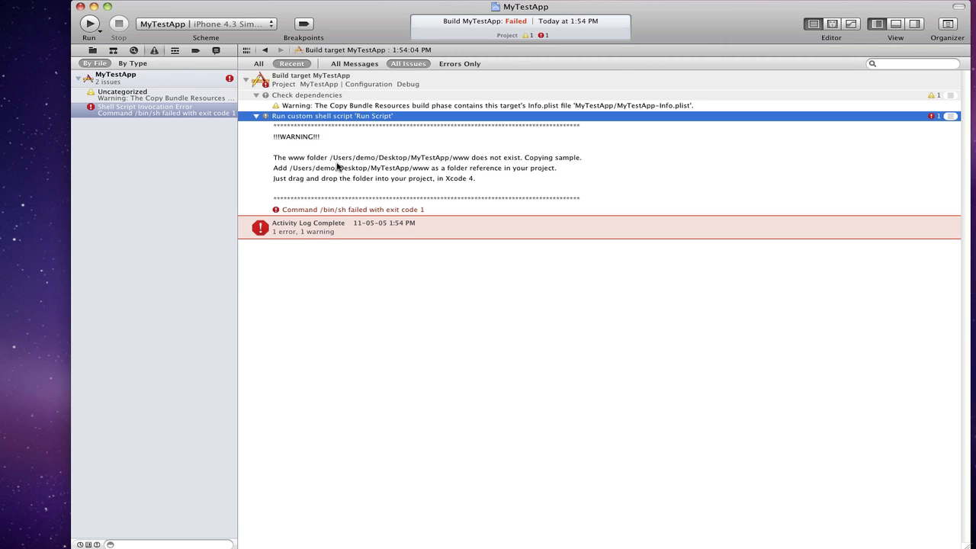
pyautogui.moveTo(543, 168)
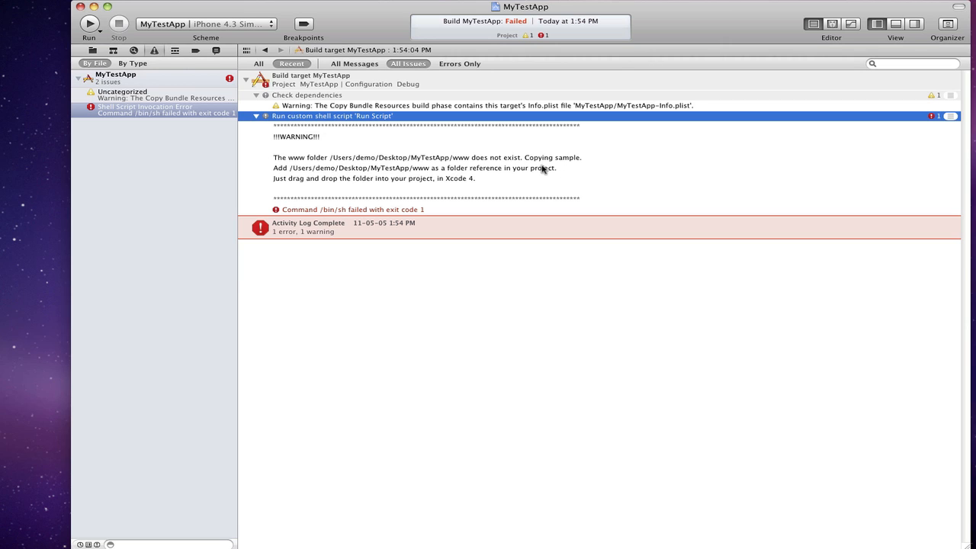
pyautogui.moveTo(454, 172)
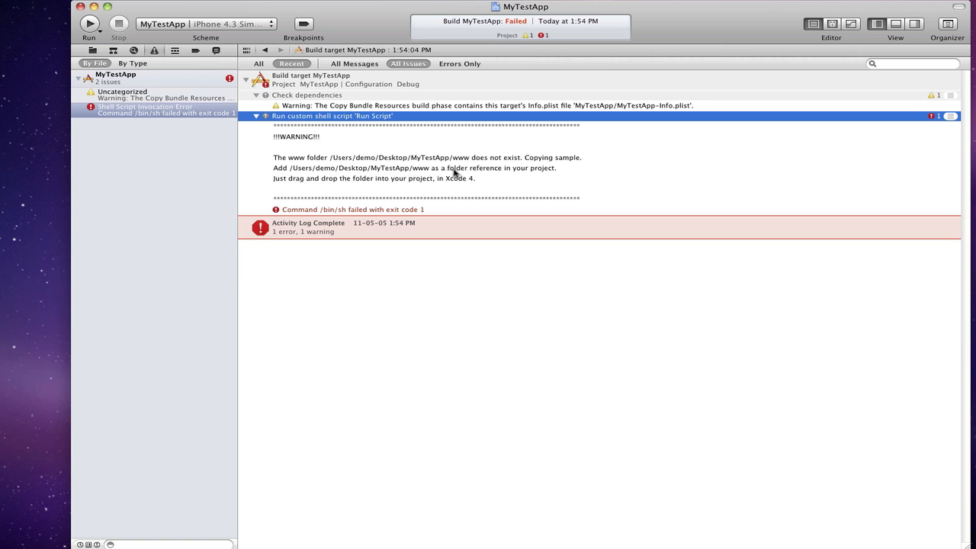
pyautogui.moveTo(449, 179)
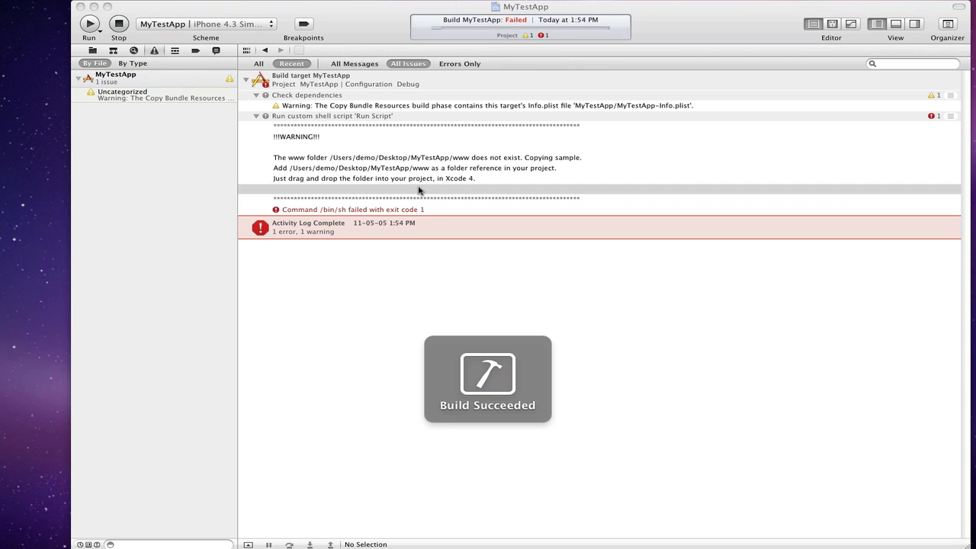
pyautogui.click(88, 24)
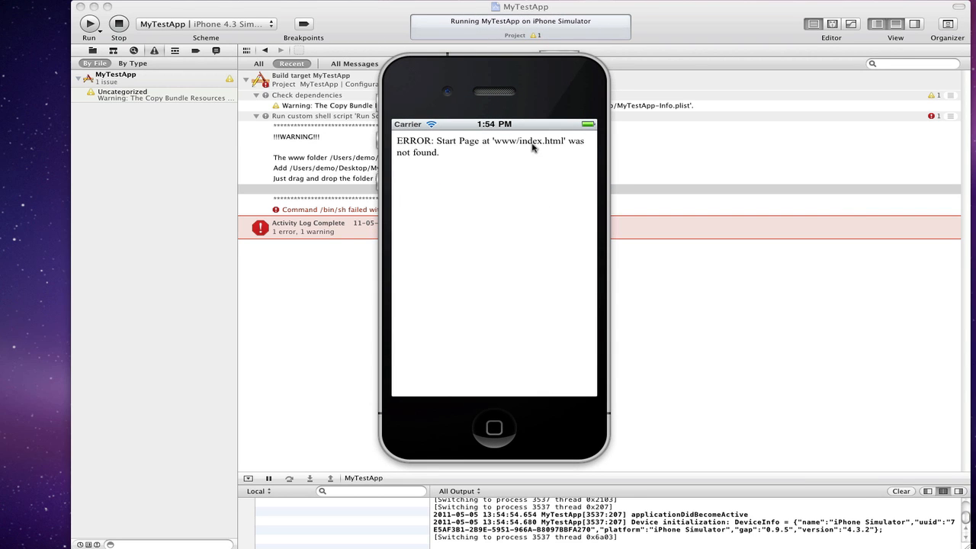
pyautogui.moveTo(565, 148)
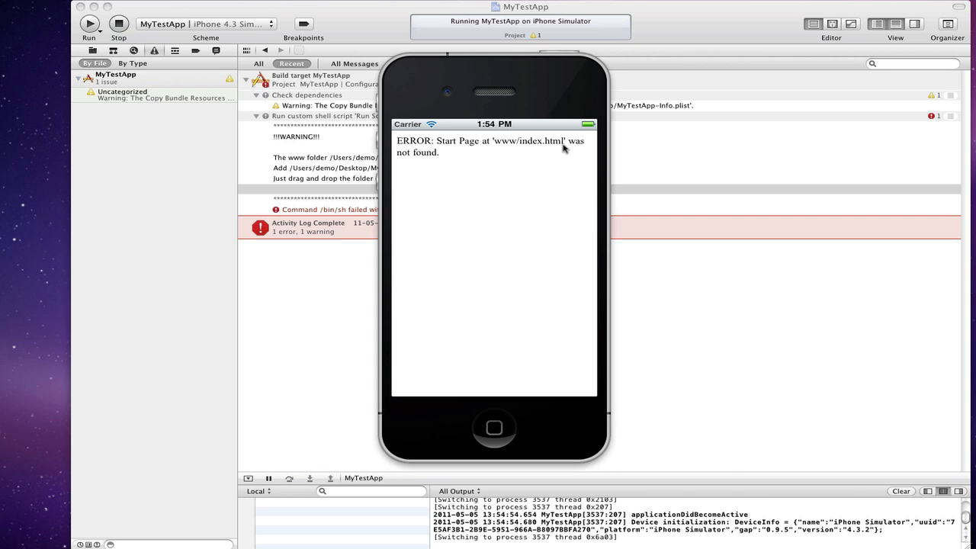
pyautogui.moveTo(628, 363)
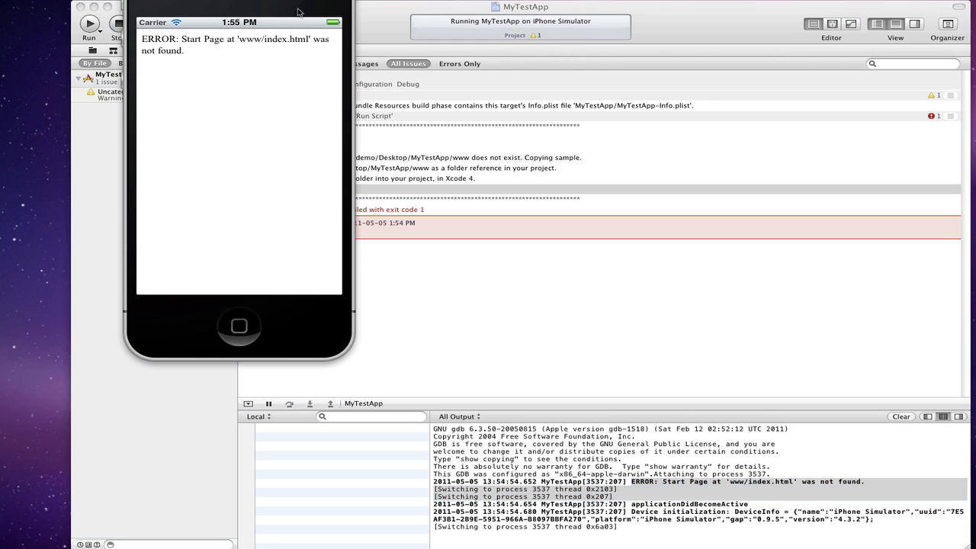
pyautogui.moveTo(244, 339)
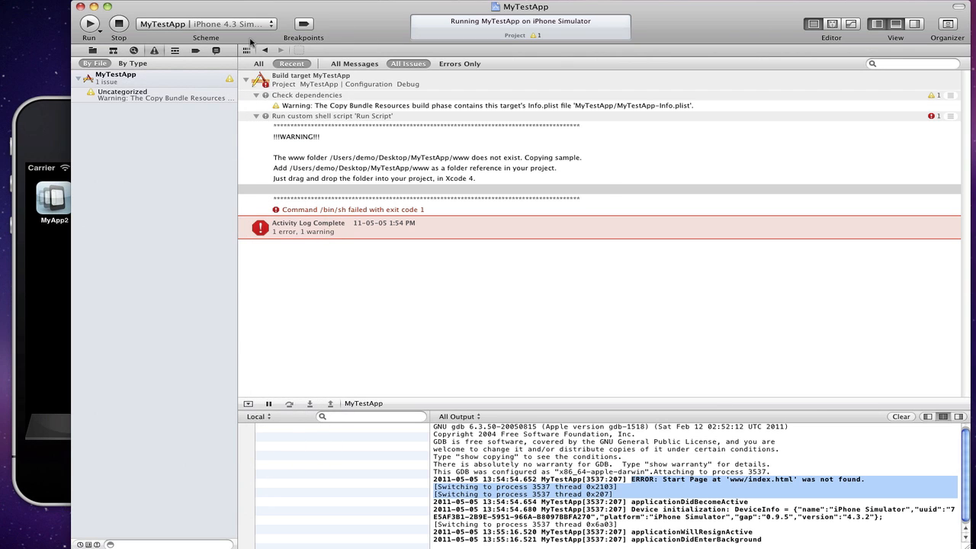
pyautogui.moveTo(115, 72)
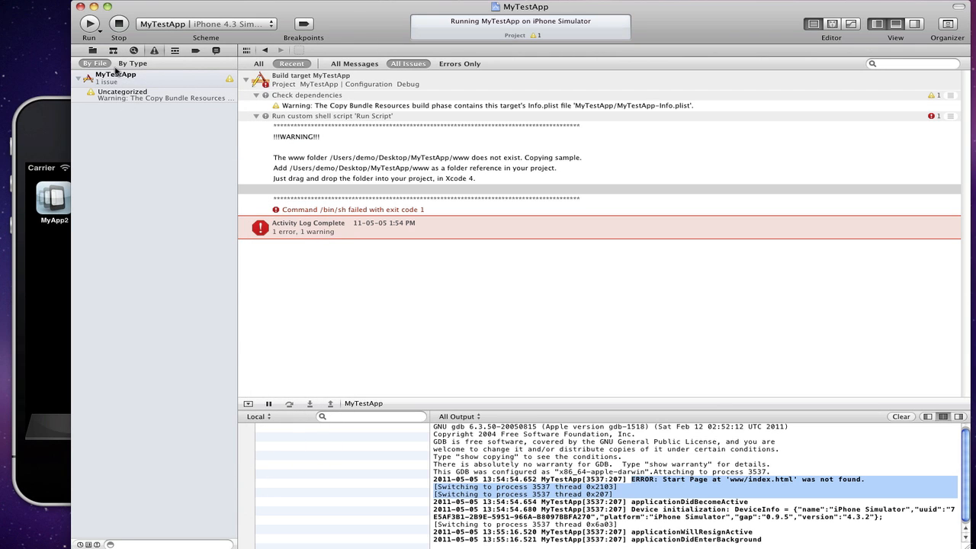
pyautogui.moveTo(93, 51)
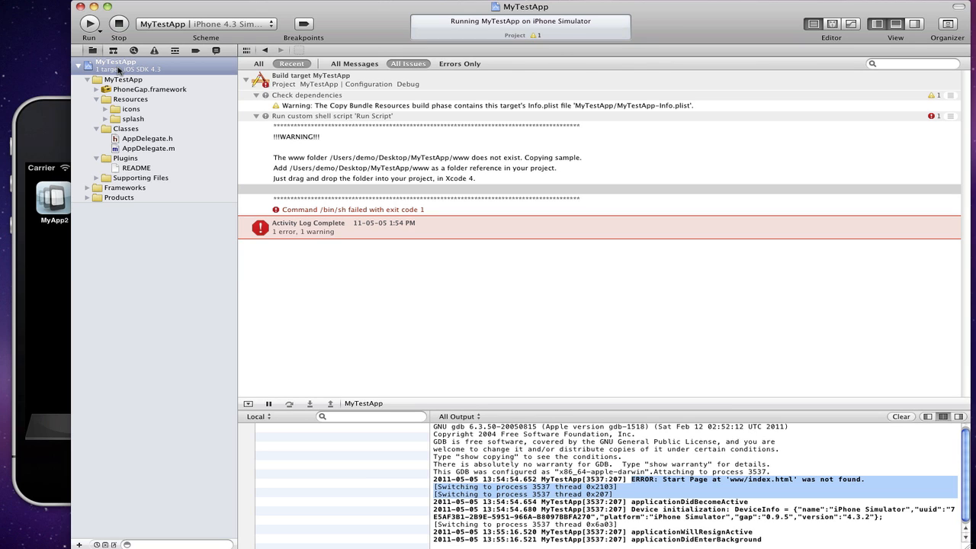
# Reveal the MyTestApp project folder in Finder and look inside its www folder.
pyautogui.rightClick(116, 61)
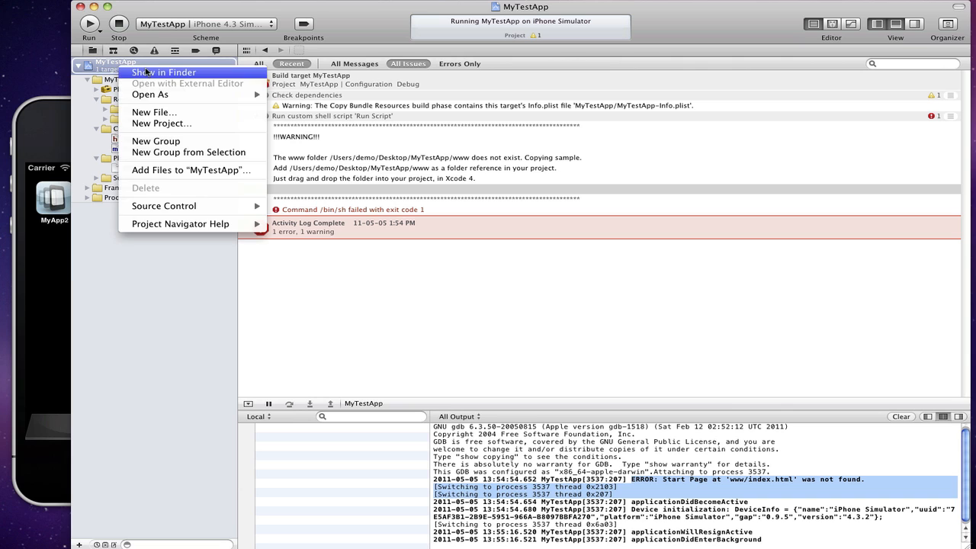
pyautogui.click(165, 73)
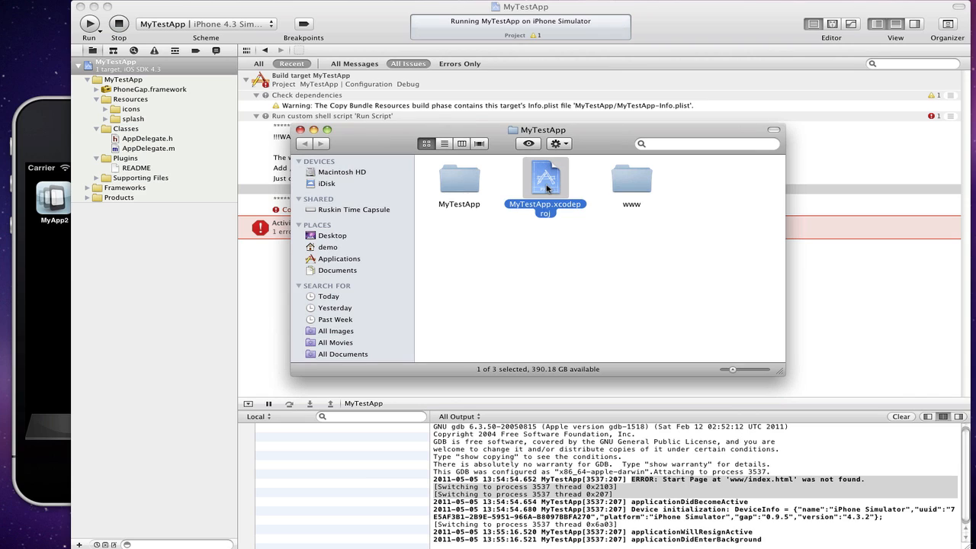
pyautogui.moveTo(643, 188)
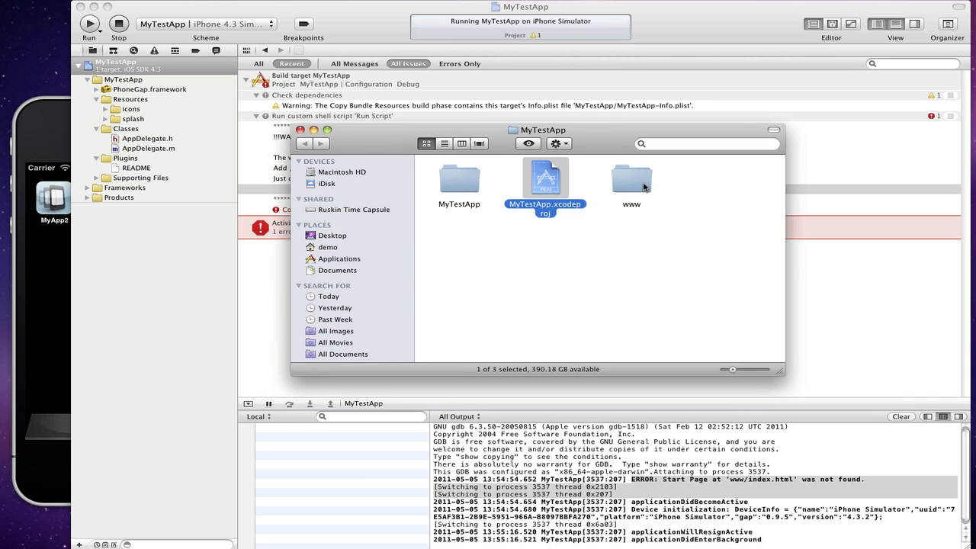
pyautogui.click(632, 180)
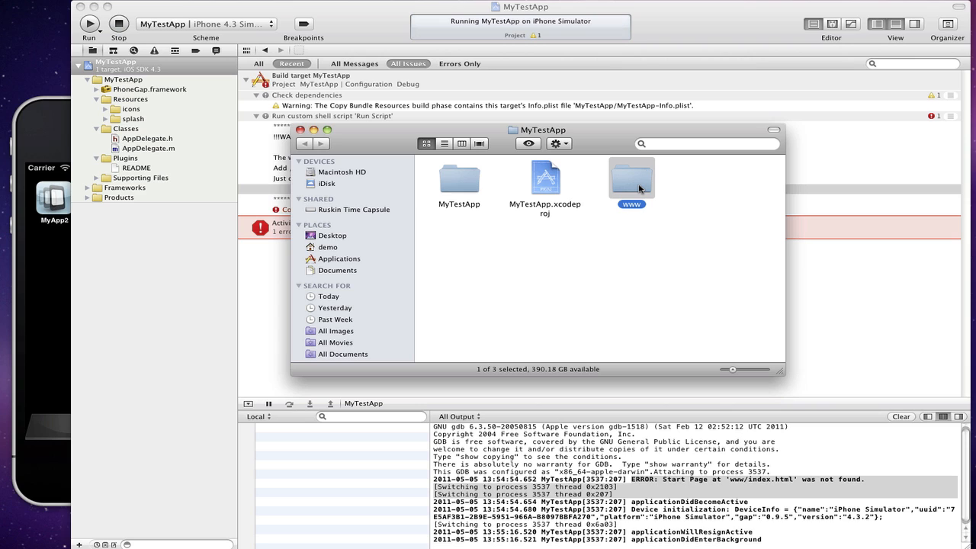
pyautogui.doubleClick(632, 180)
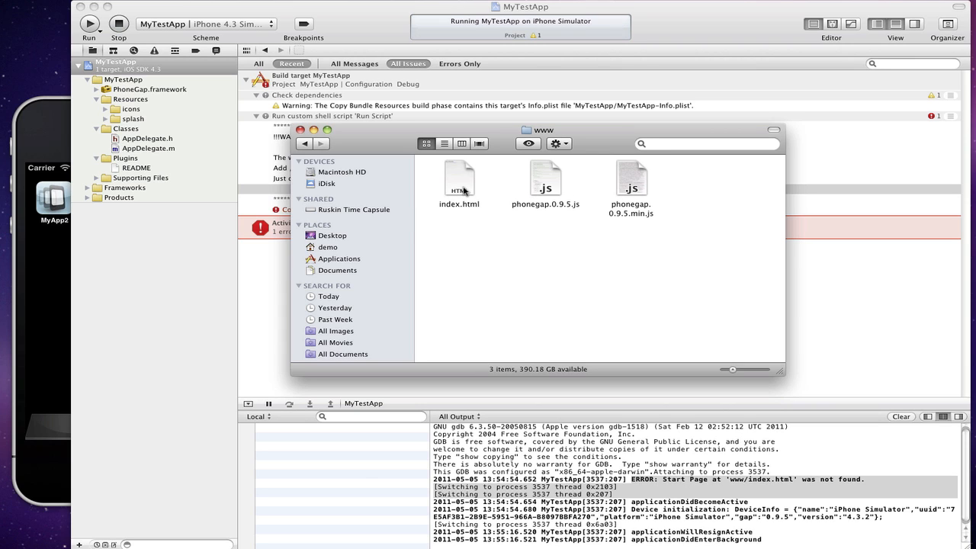
pyautogui.moveTo(576, 191)
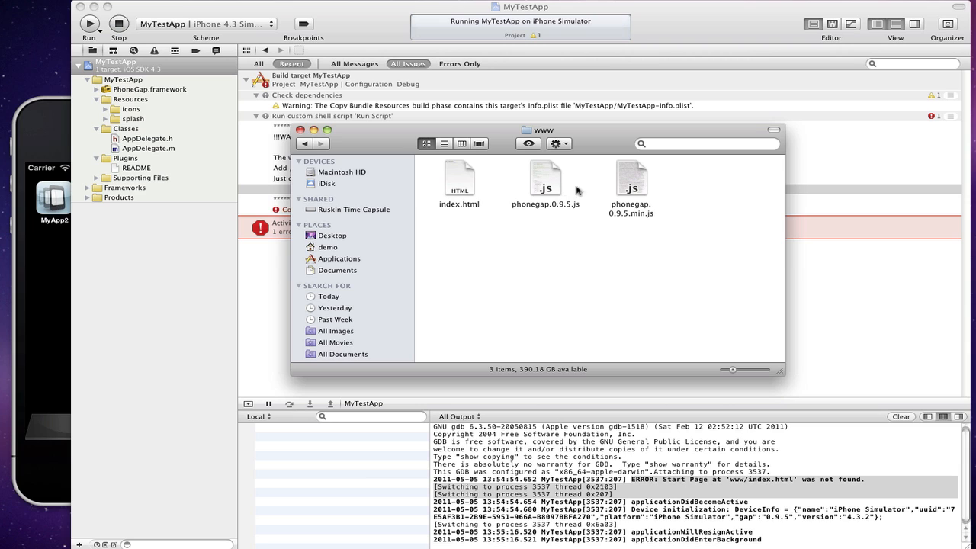
pyautogui.moveTo(374, 170)
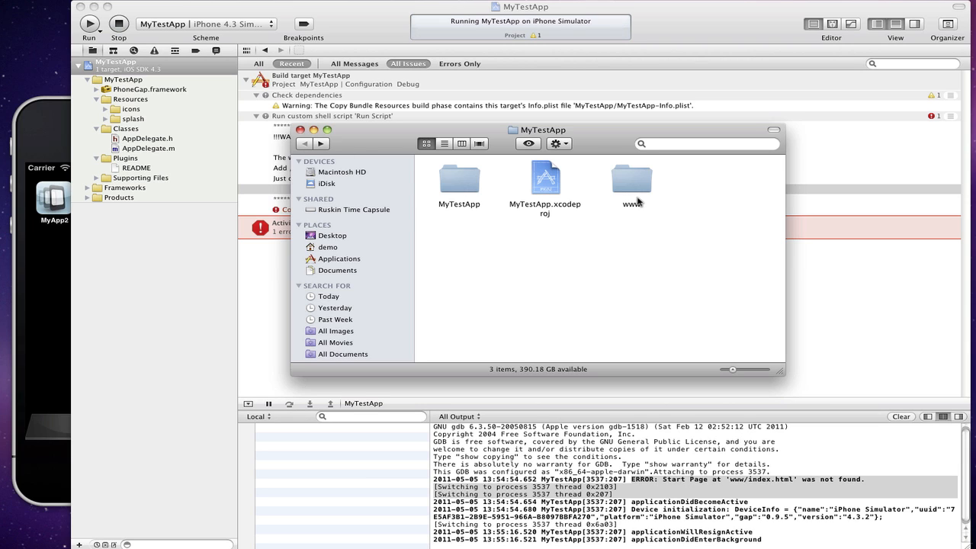
# Select the www folder and drag it into the MyTestApp project navigator.
pyautogui.click(632, 180)
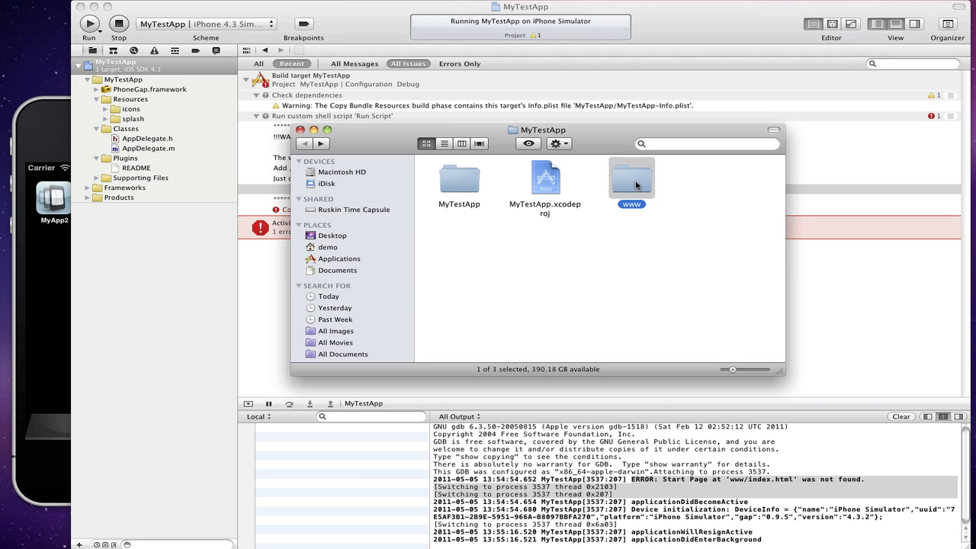
pyautogui.click(341, 171)
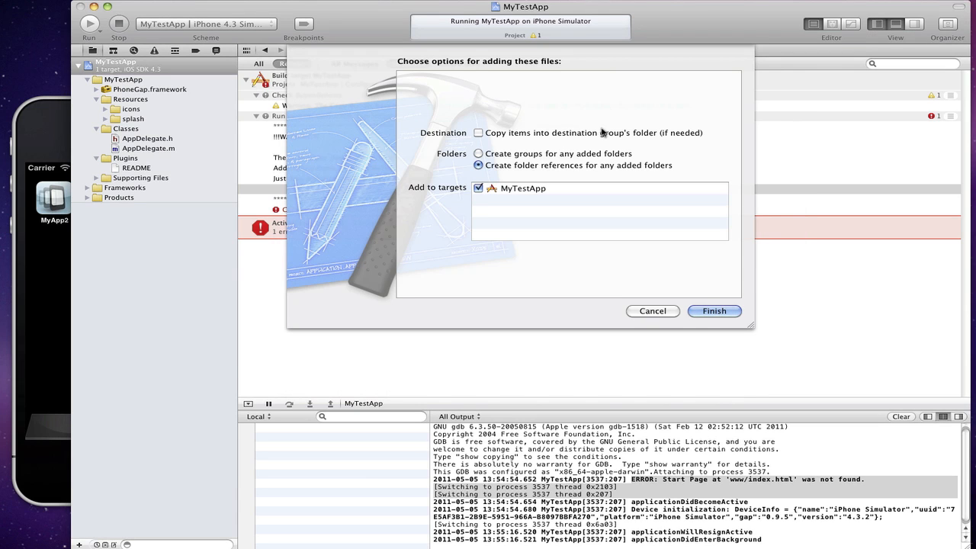
pyautogui.moveTo(491, 158)
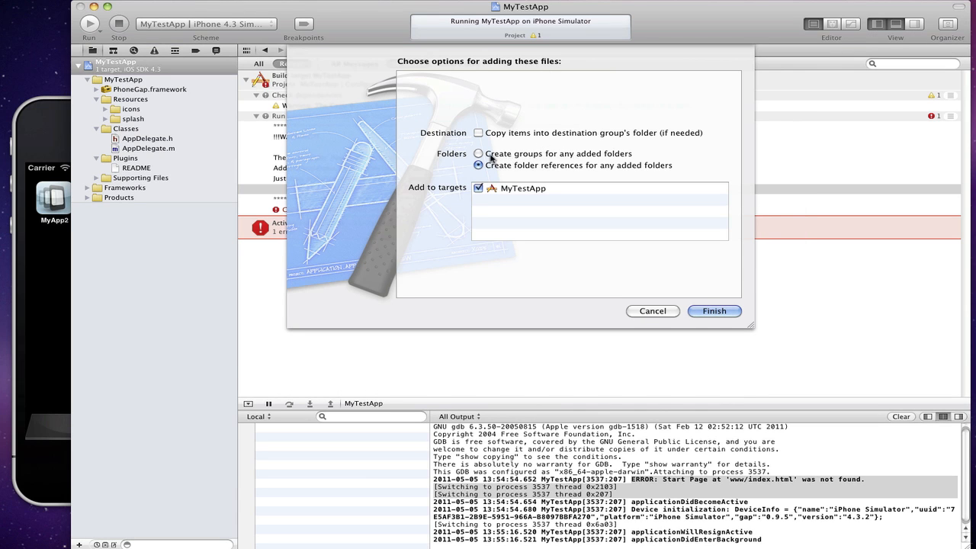
pyautogui.click(478, 165)
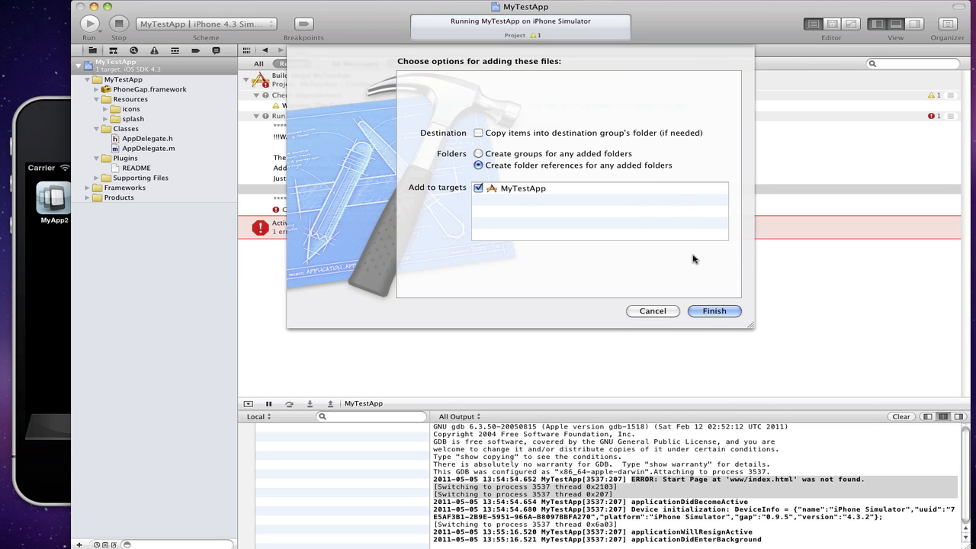
pyautogui.moveTo(717, 296)
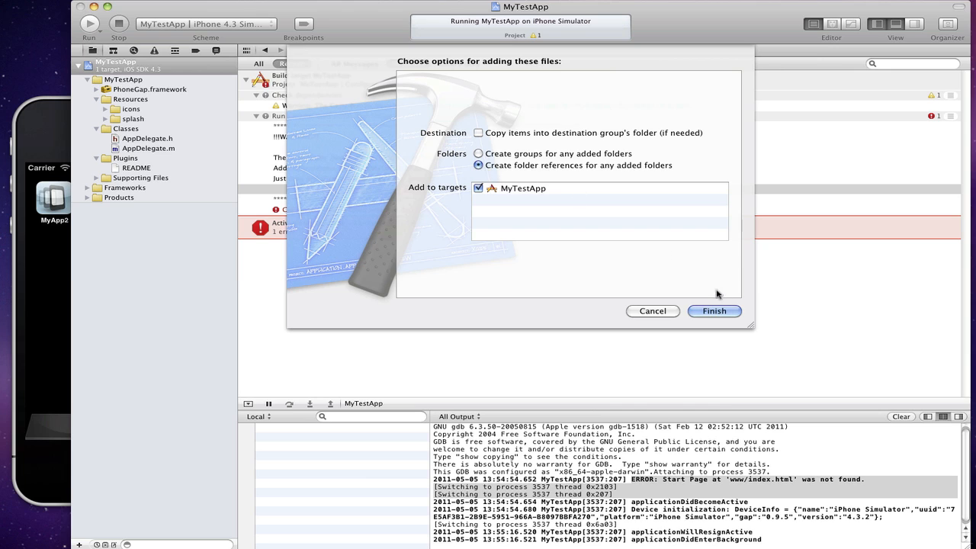
pyautogui.click(714, 311)
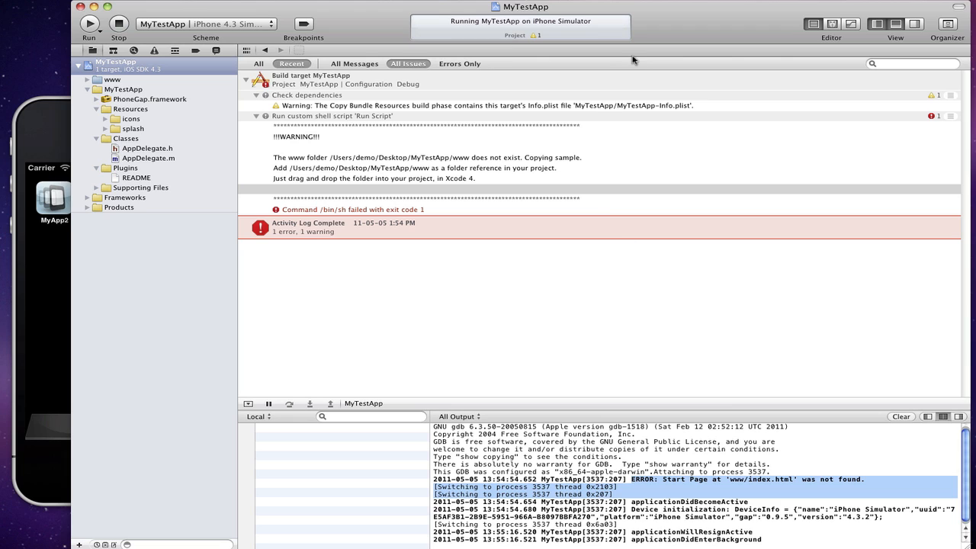
pyautogui.moveTo(647, 48)
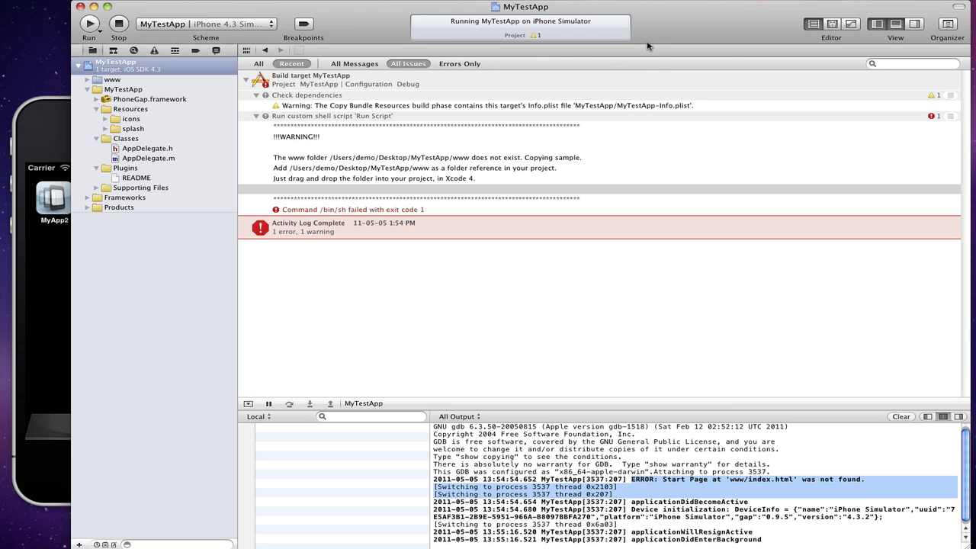
# Rerun MyTestApp, stopping the running copy, dismiss the 'PhoneGap is working' alert and view AppDelegate.m.
pyautogui.click(89, 25)
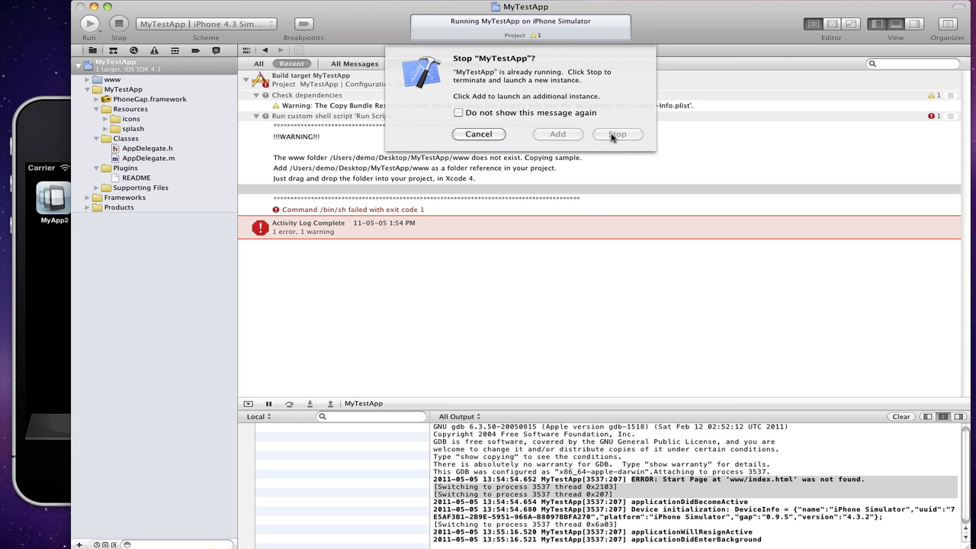
pyautogui.click(616, 134)
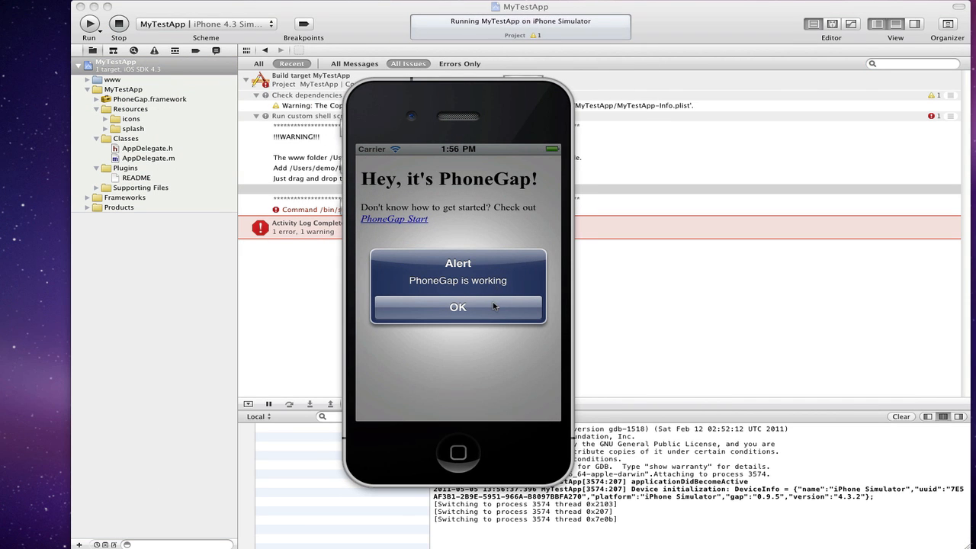
pyautogui.click(458, 306)
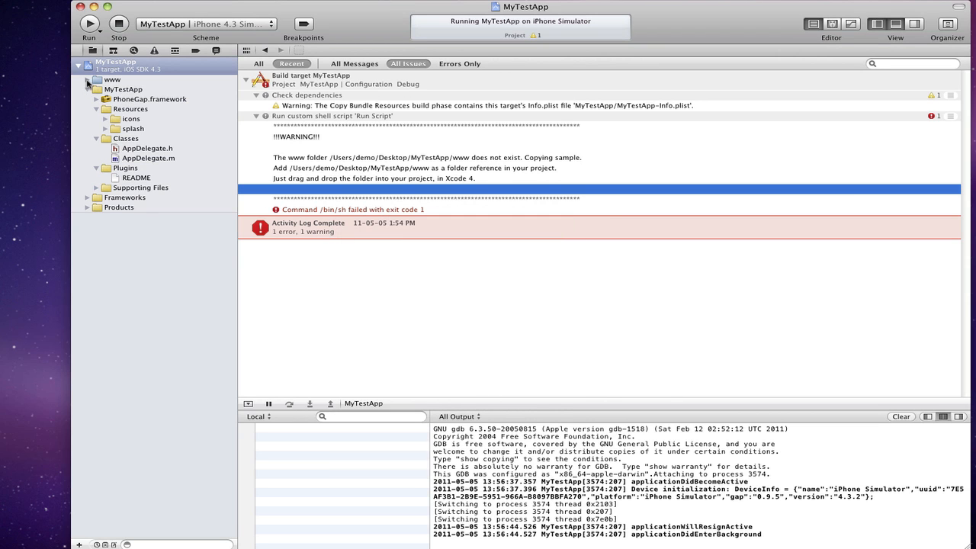
pyautogui.click(131, 89)
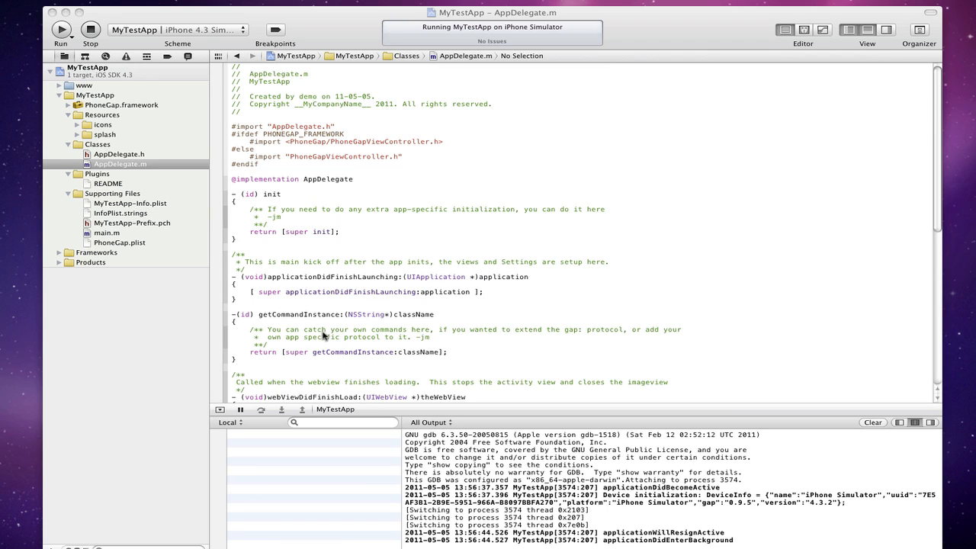
pyautogui.moveTo(211, 234)
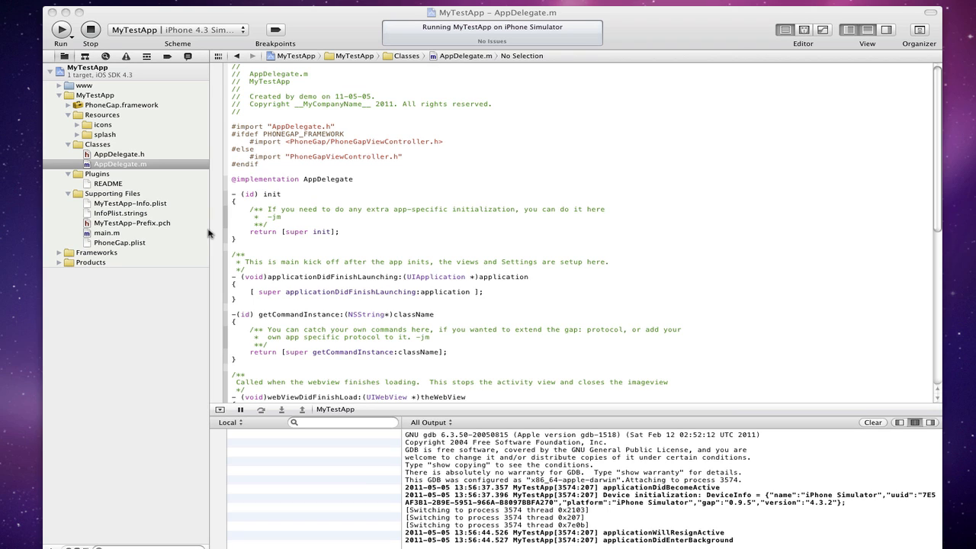
pyautogui.moveTo(210, 223)
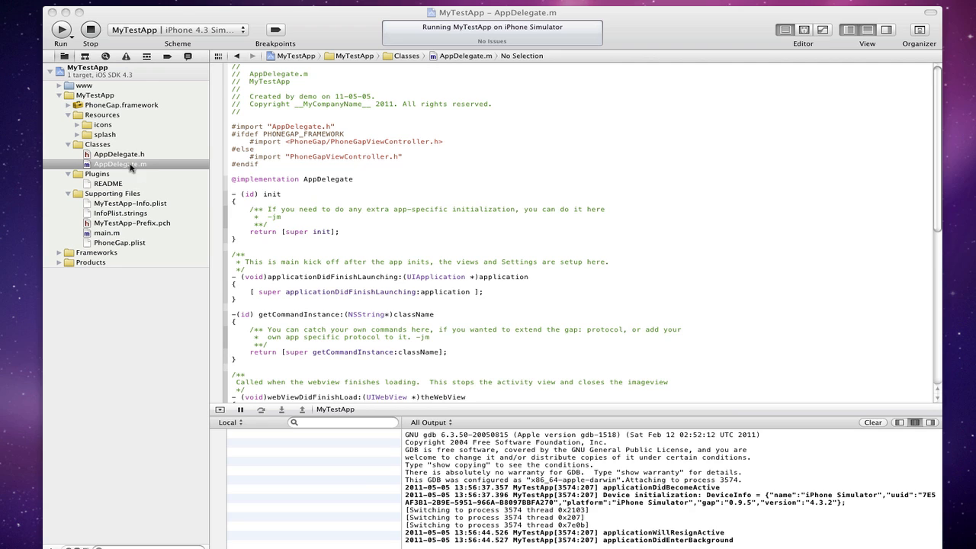
# Rebuild MyTestApp and view the warning that Info.plist is in Copy Bundle Resources.
pyautogui.click(125, 55)
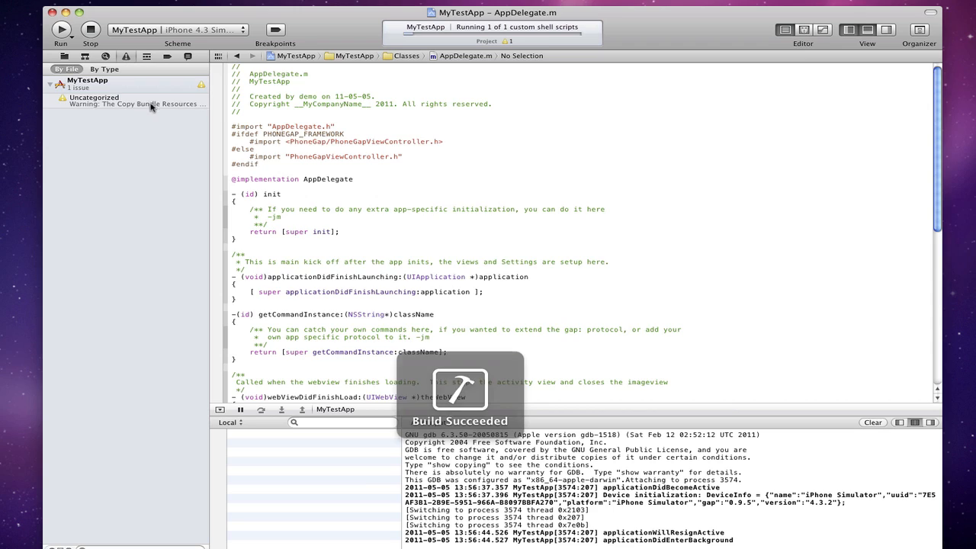
pyautogui.click(138, 103)
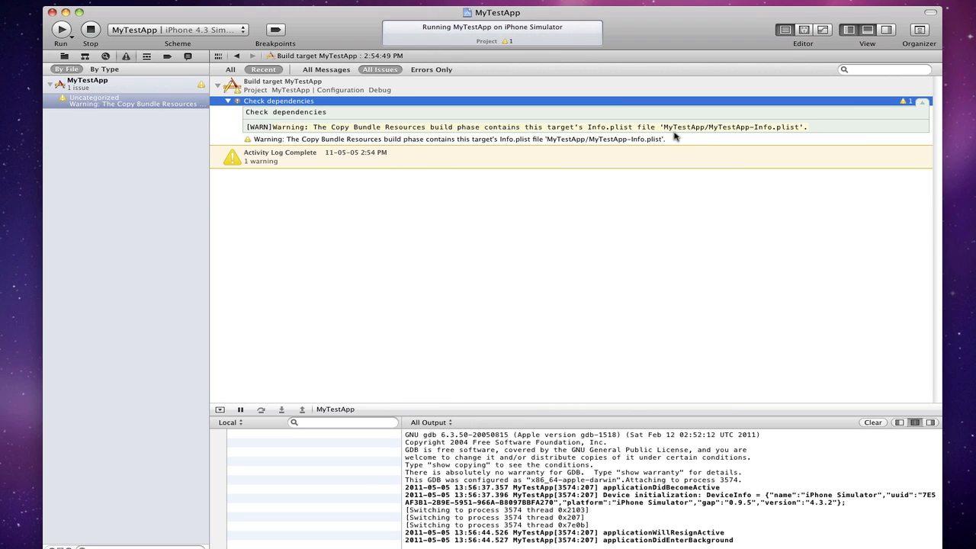
pyautogui.doubleClick(600, 127)
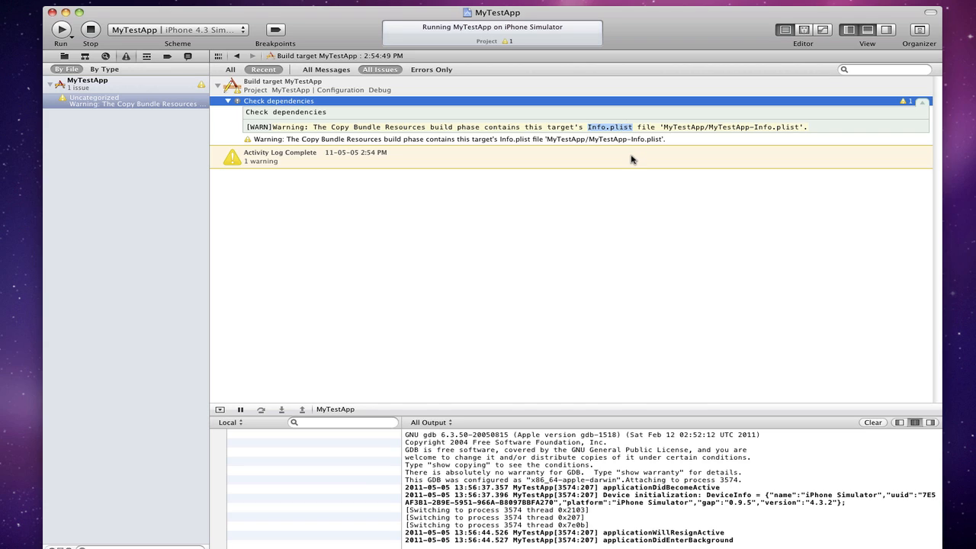
pyautogui.moveTo(472, 151)
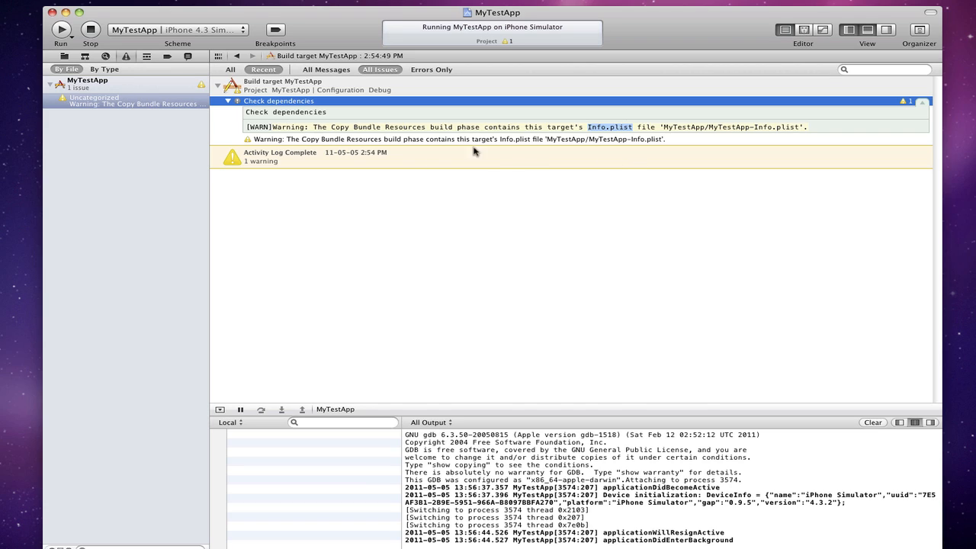
pyautogui.moveTo(511, 162)
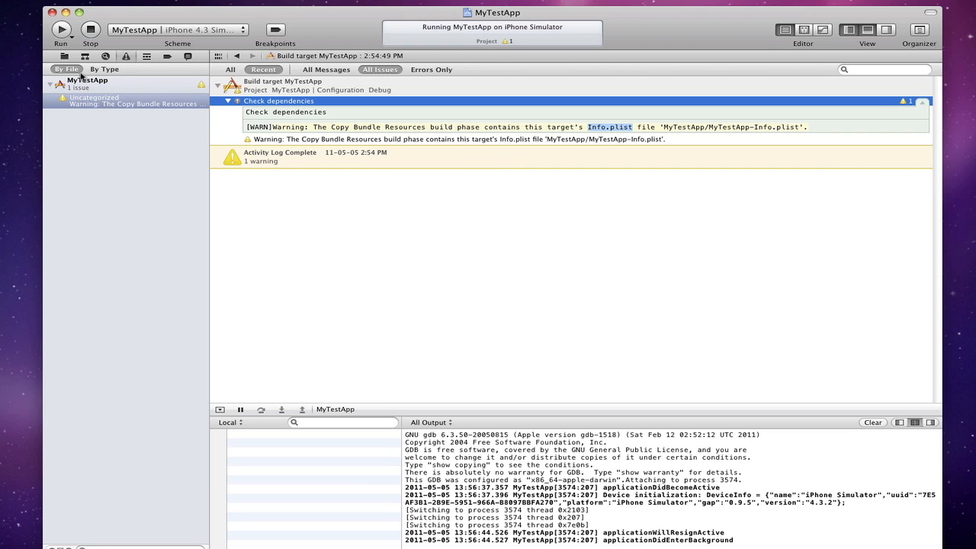
pyautogui.click(64, 55)
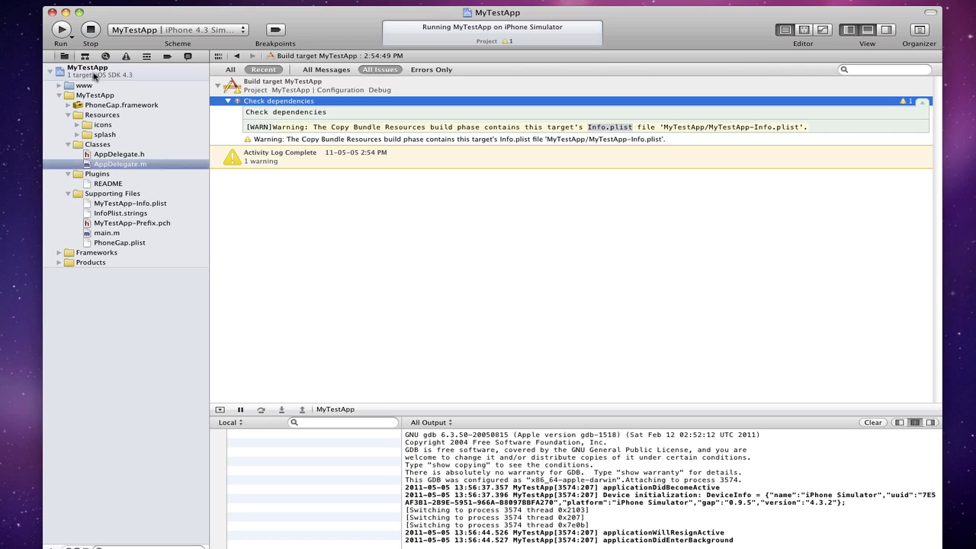
# Select MyTestApp-Info.plist, AppDelegate.h and README in Copy Bundle Resources for removal.
pyautogui.click(87, 67)
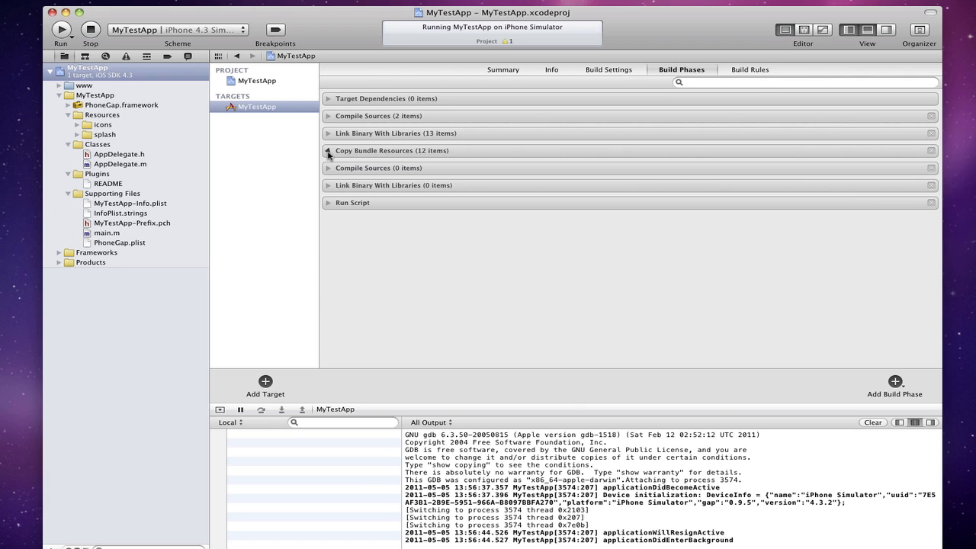
pyautogui.click(329, 151)
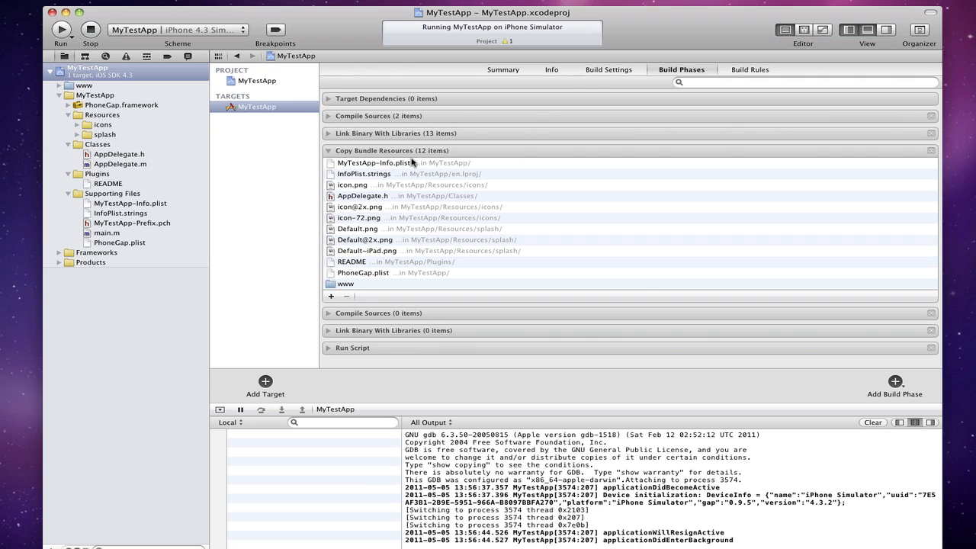
pyautogui.moveTo(408, 167)
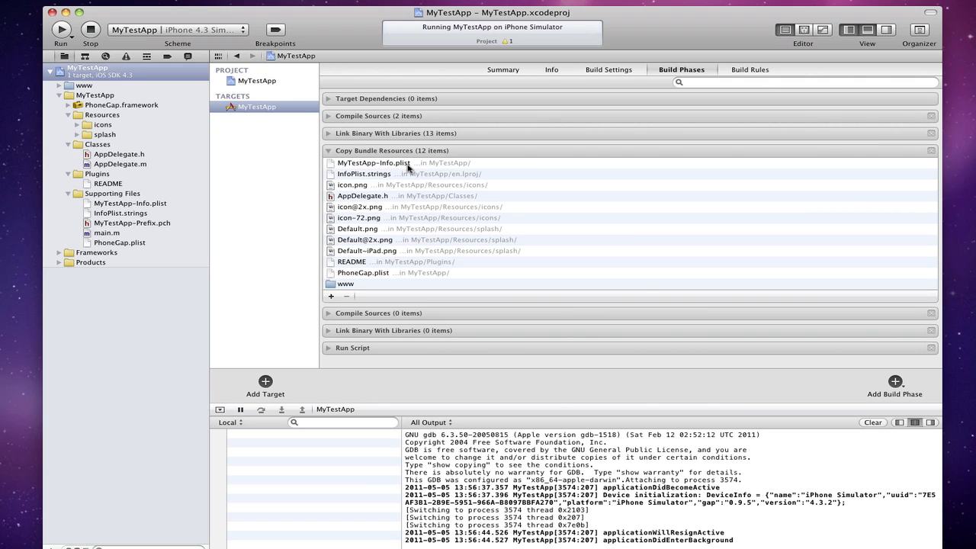
pyautogui.click(373, 162)
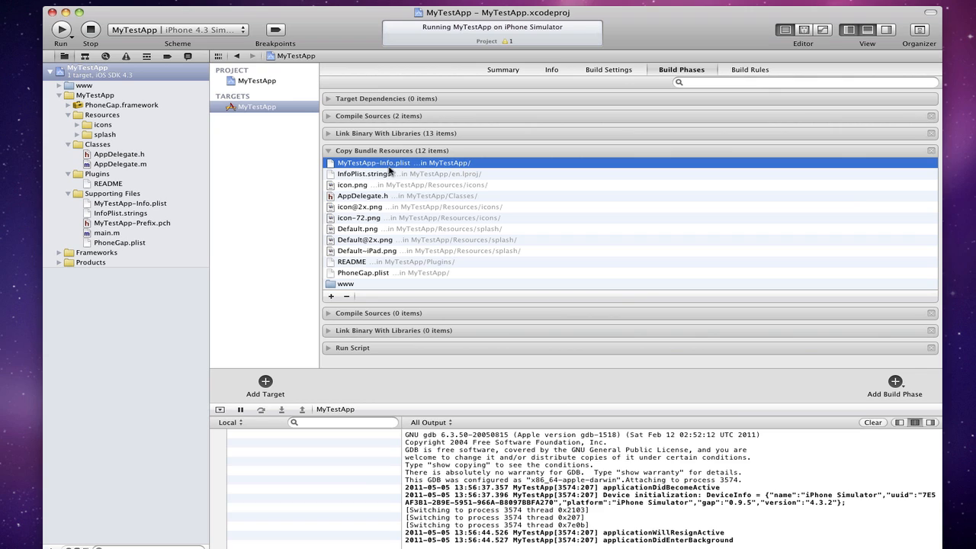
pyautogui.moveTo(393, 201)
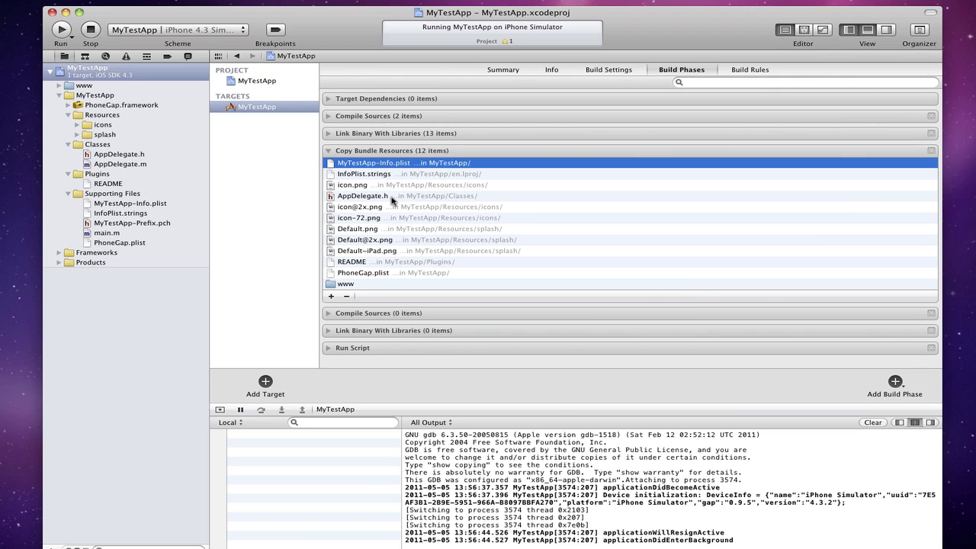
pyautogui.click(363, 195)
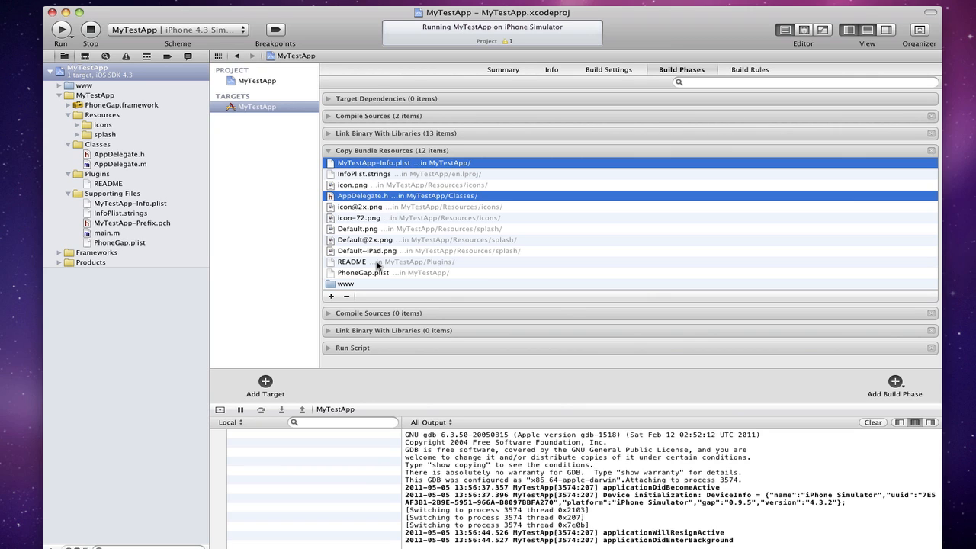
pyautogui.click(351, 263)
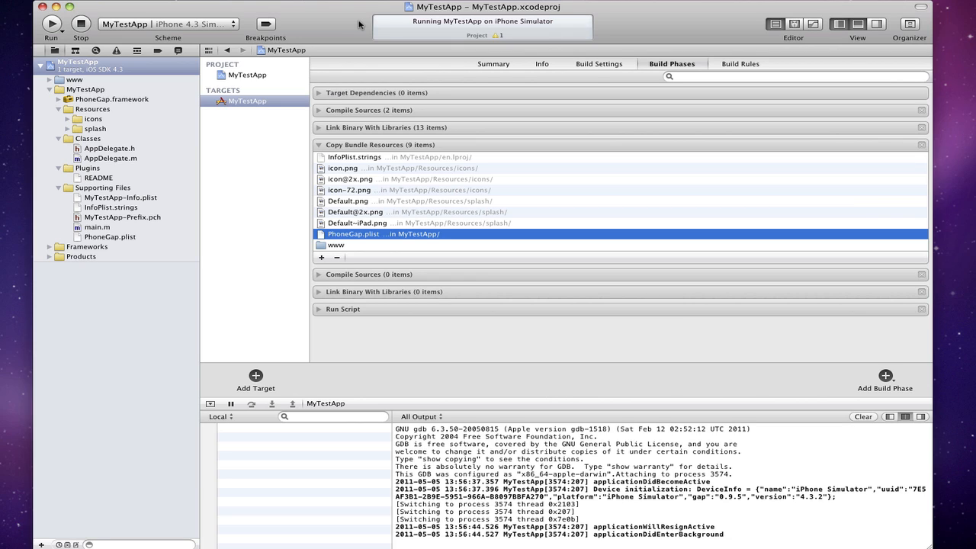
pyautogui.moveTo(360, 23)
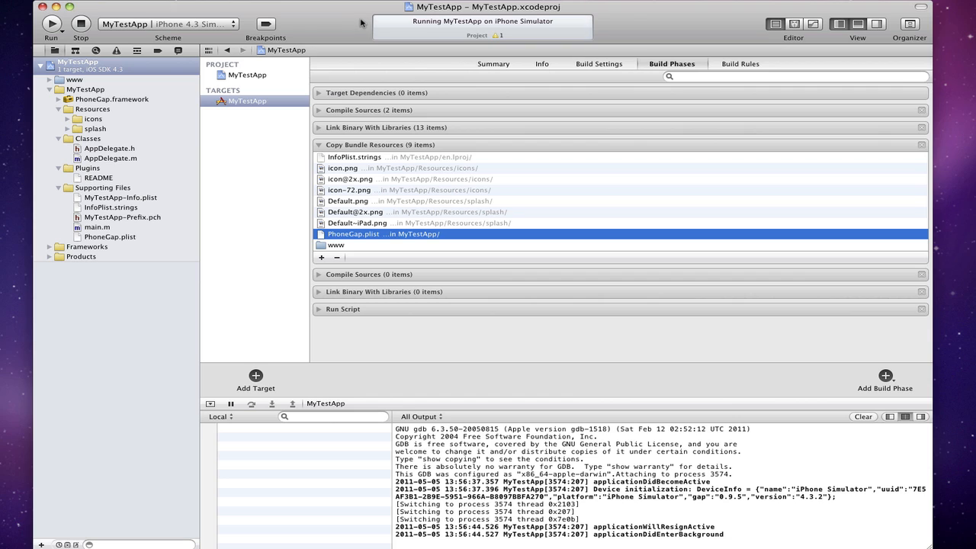